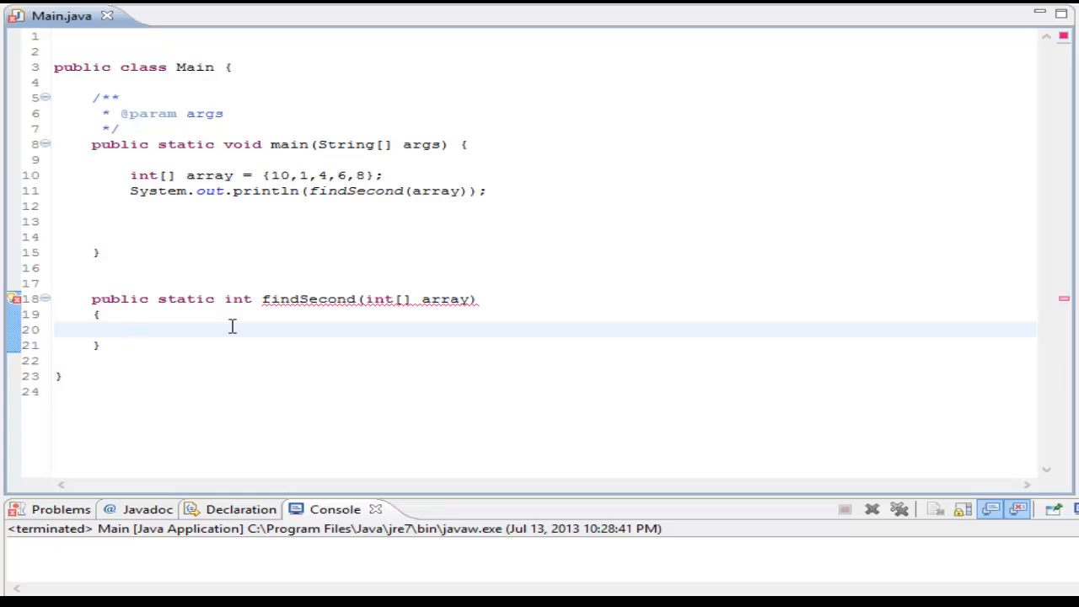
Review the array in main and settle the caret inside the empty findSecond body.
{"action": "left_click", "coordinate": [132, 329]}
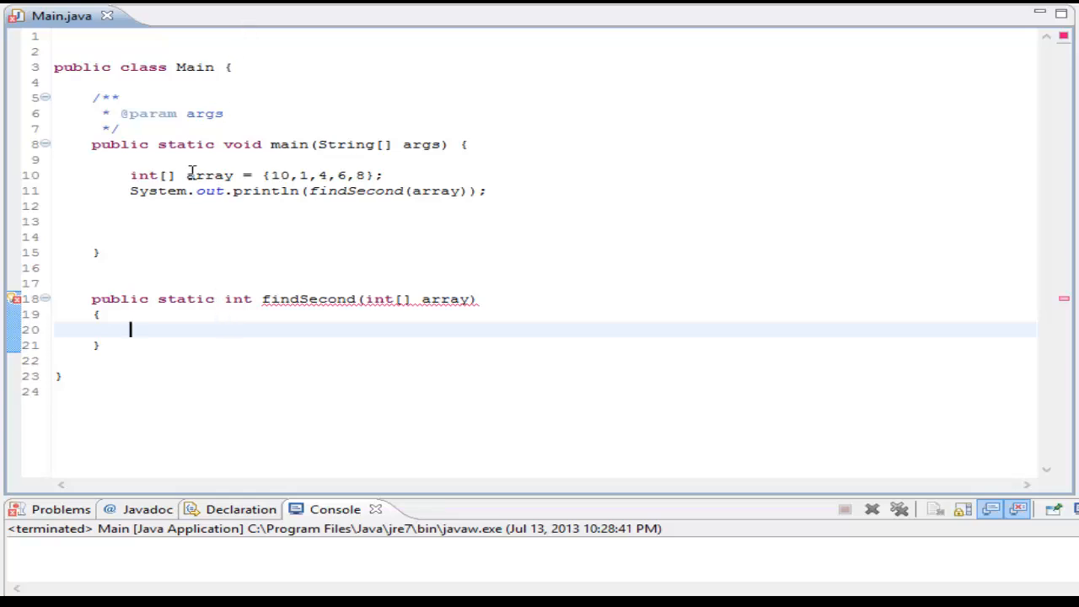
{"action": "mouse_move", "coordinate": [138, 206]}
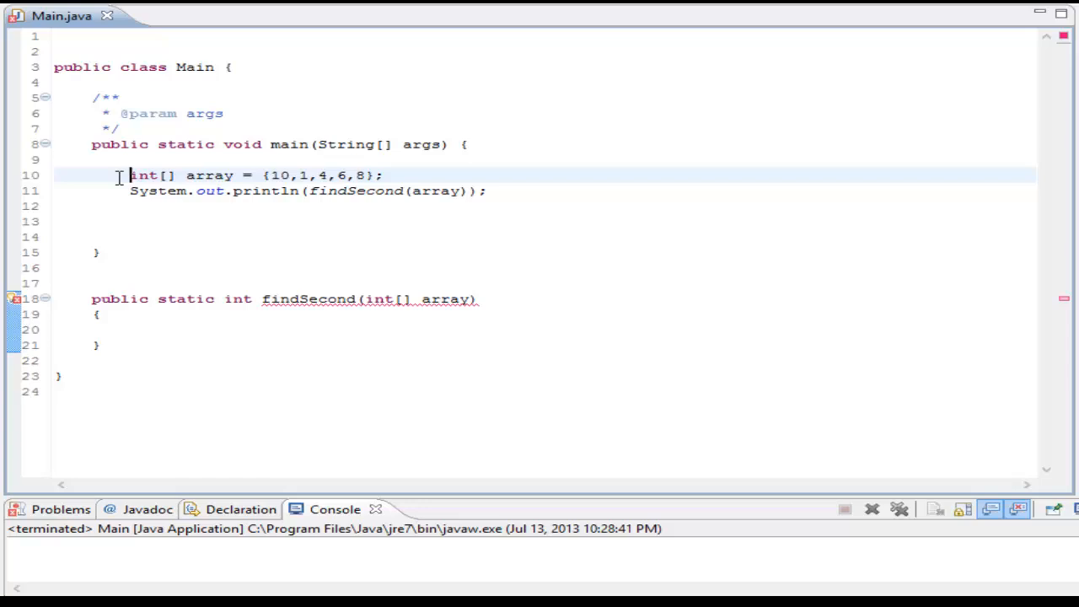
{"action": "left_click", "coordinate": [515, 190]}
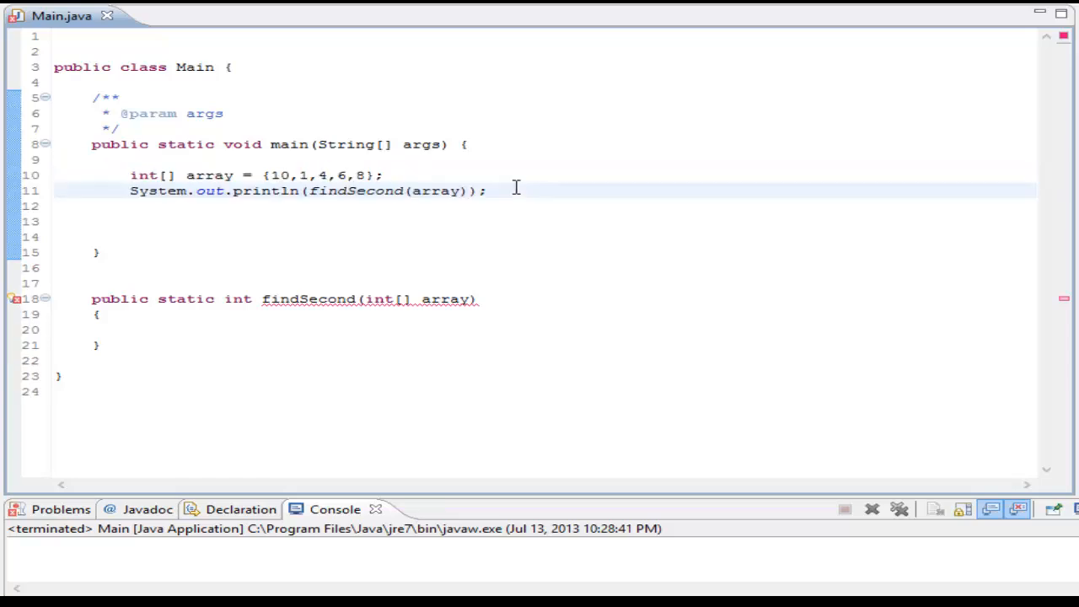
{"action": "left_click", "coordinate": [273, 329]}
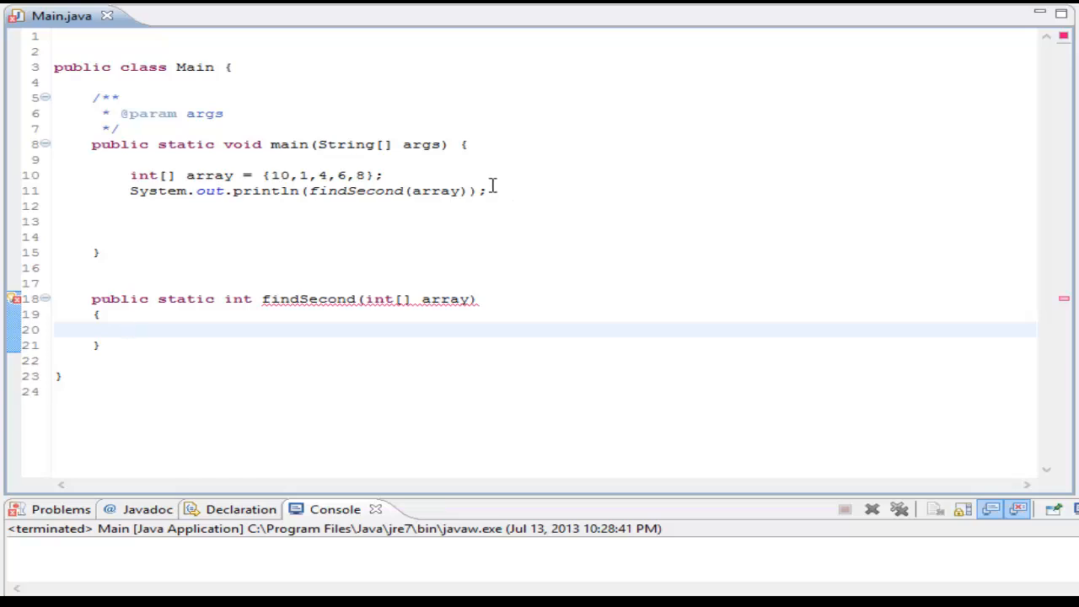
{"action": "left_click", "coordinate": [131, 328]}
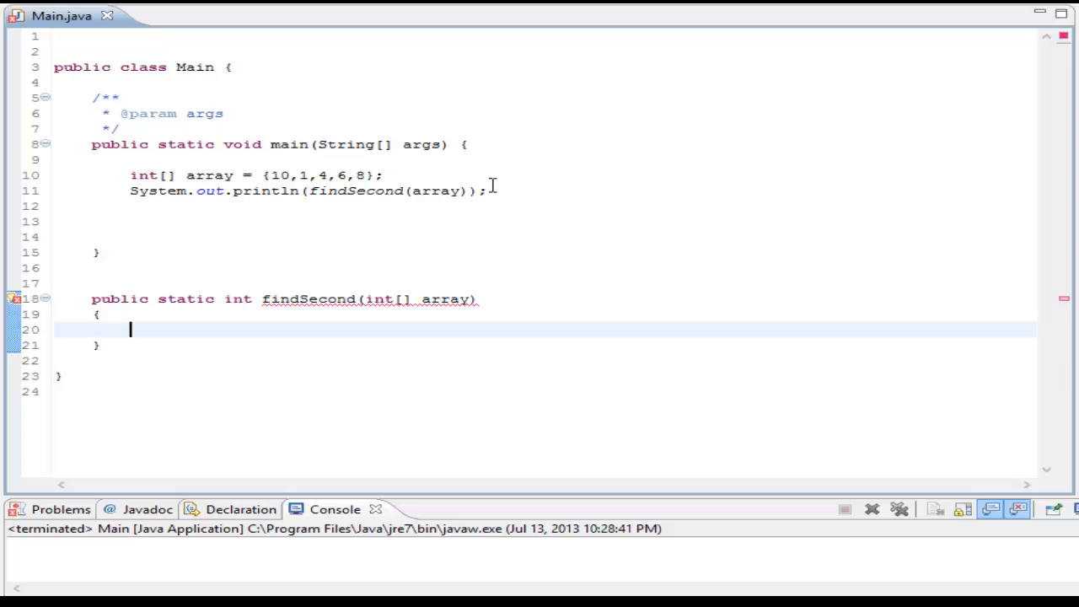
{"action": "mouse_move", "coordinate": [472, 186]}
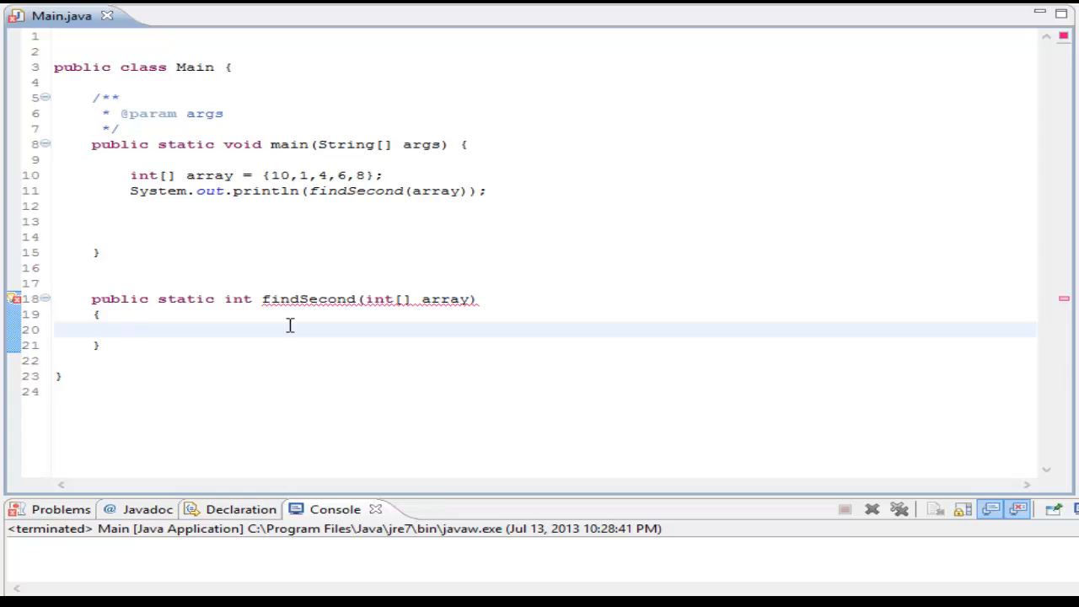
{"action": "left_click", "coordinate": [131, 329]}
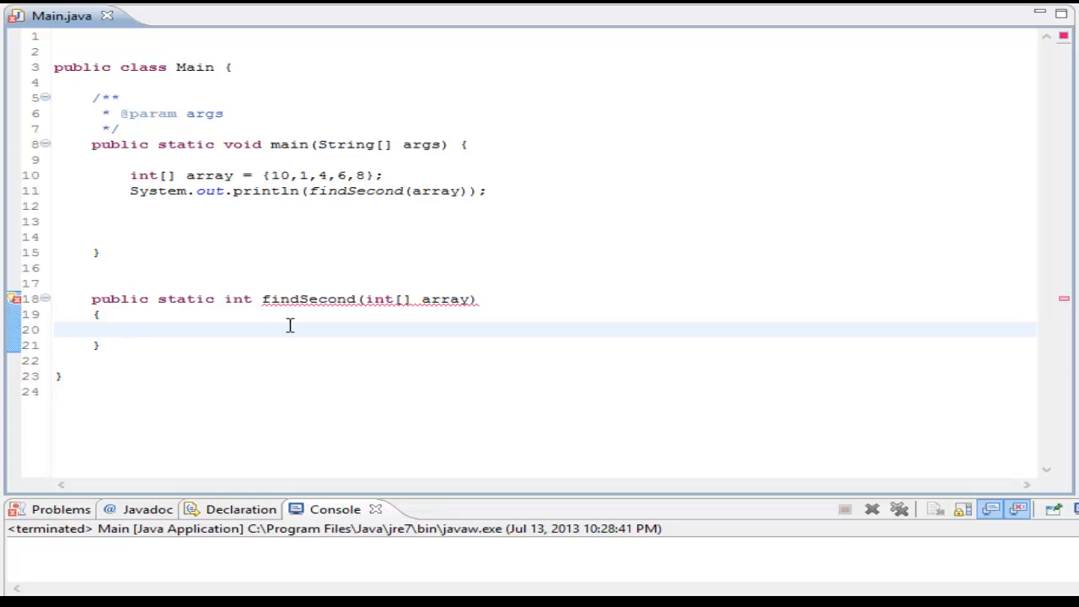
{"action": "left_click", "coordinate": [131, 328]}
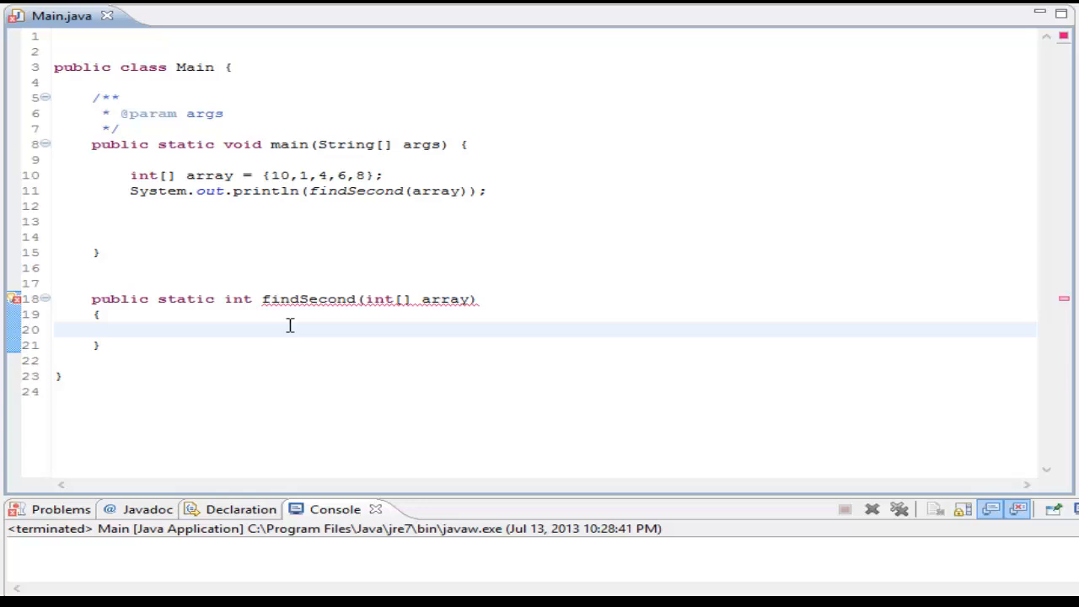
Declare int biggest and int secBiggest, both initialised to Integer.MIN_VALUE, with a blank line below.
{"action": "type", "text": "int"}
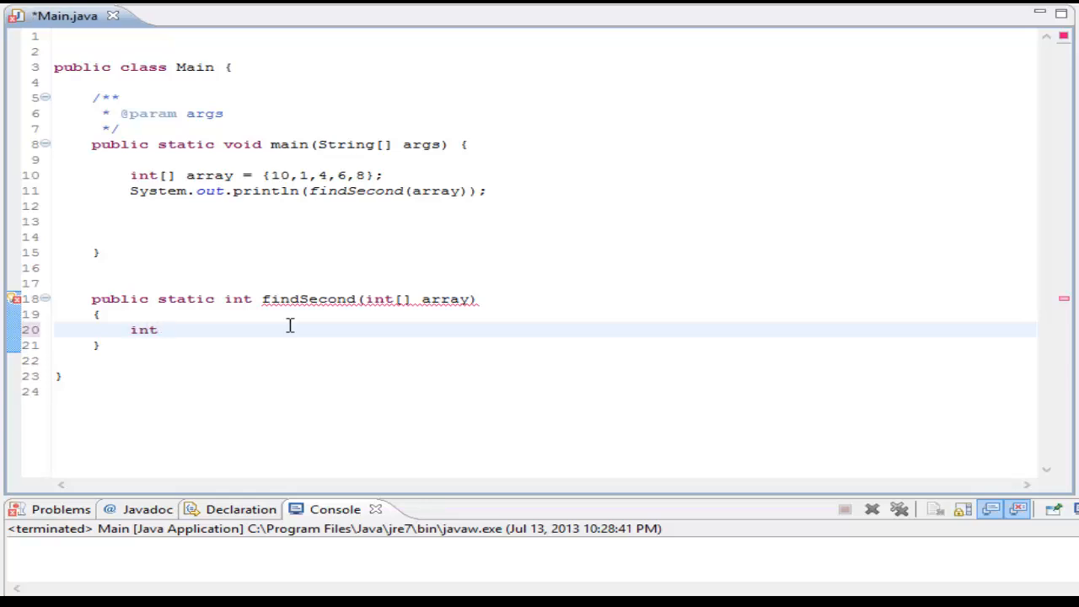
{"action": "type", "text": "bigges"}
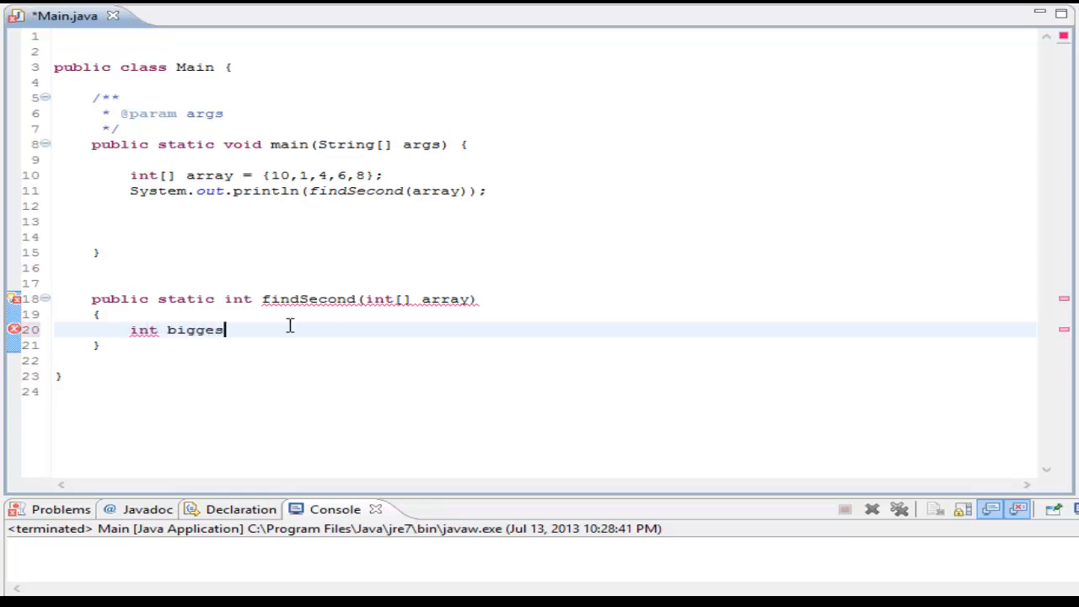
{"action": "type", "text": "t;"}
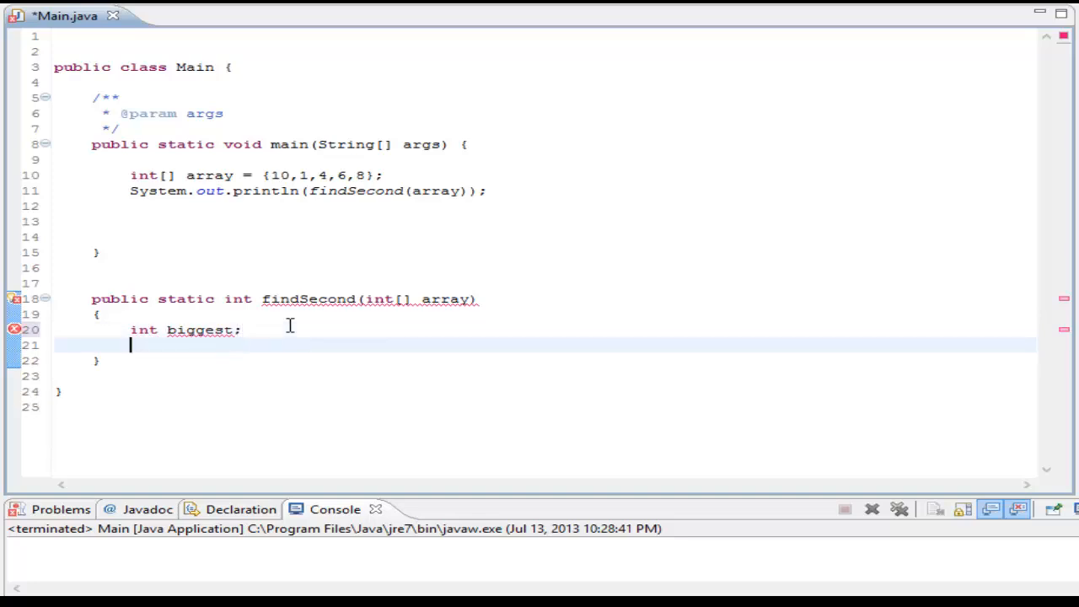
{"action": "type", "text": "int se"}
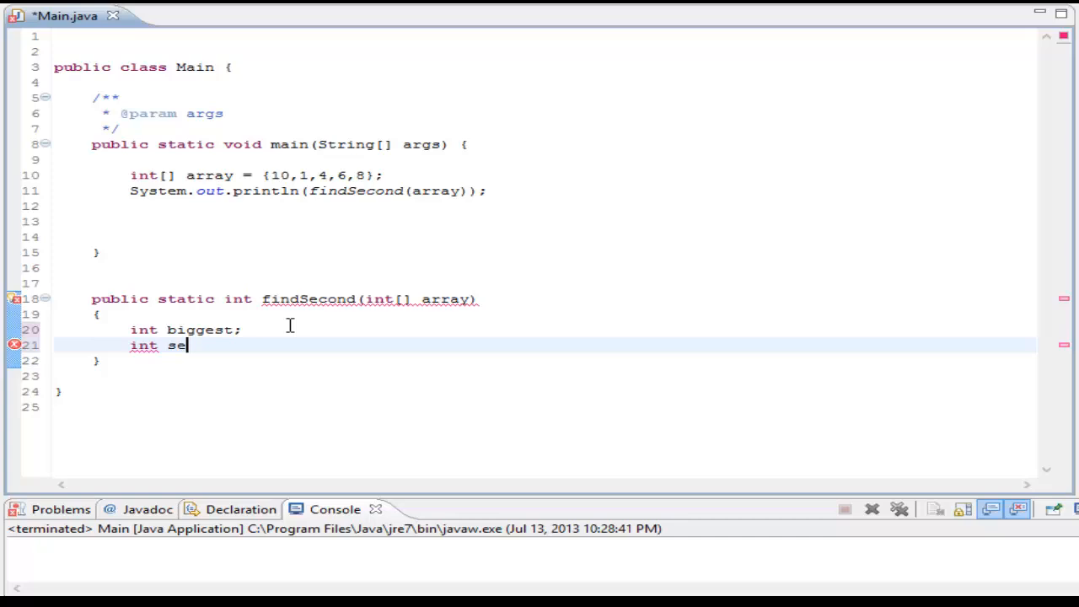
{"action": "type", "text": "cBiggest"}
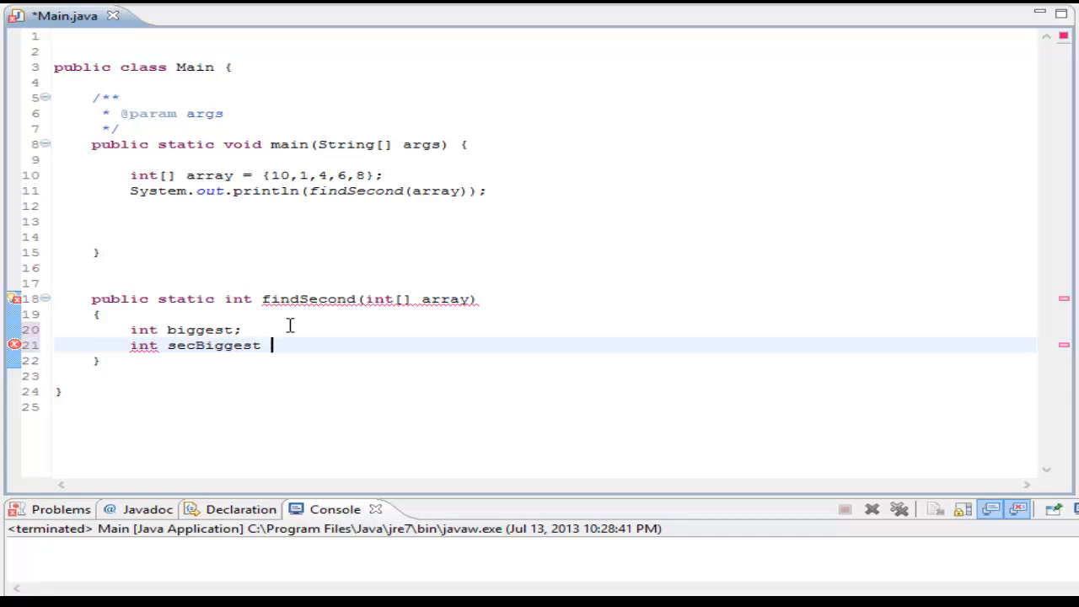
{"action": "type", "text": "="}
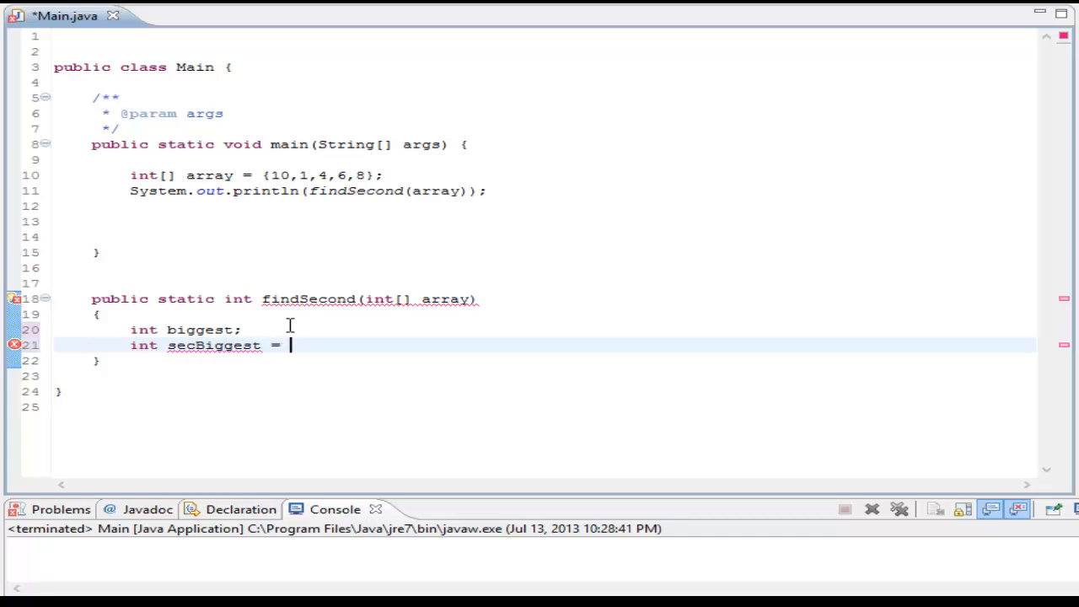
{"action": "type", "text": "Intege"}
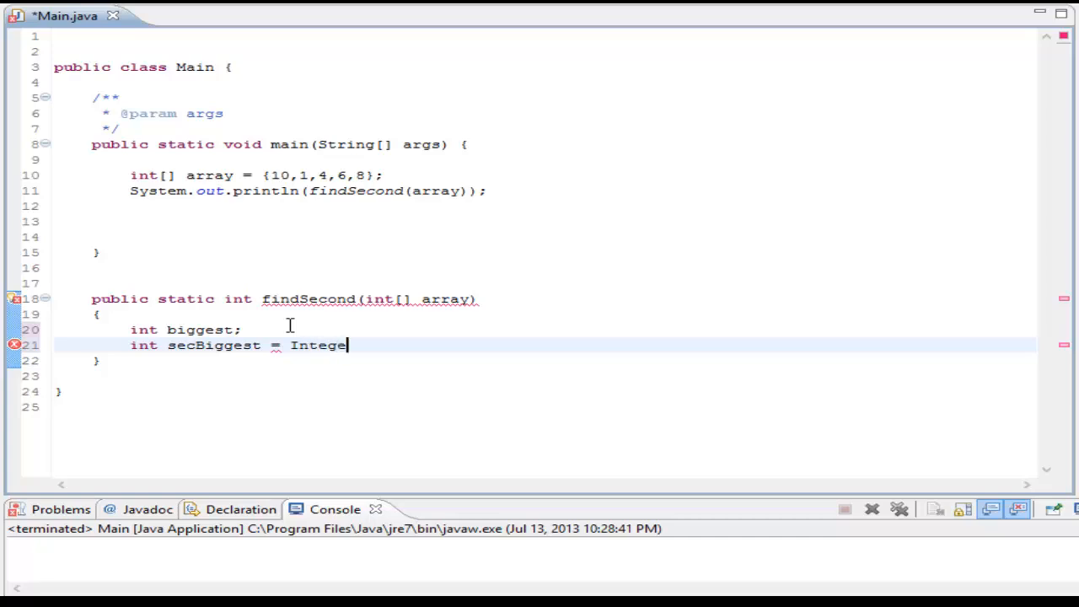
{"action": "type", "text": "r.k"}
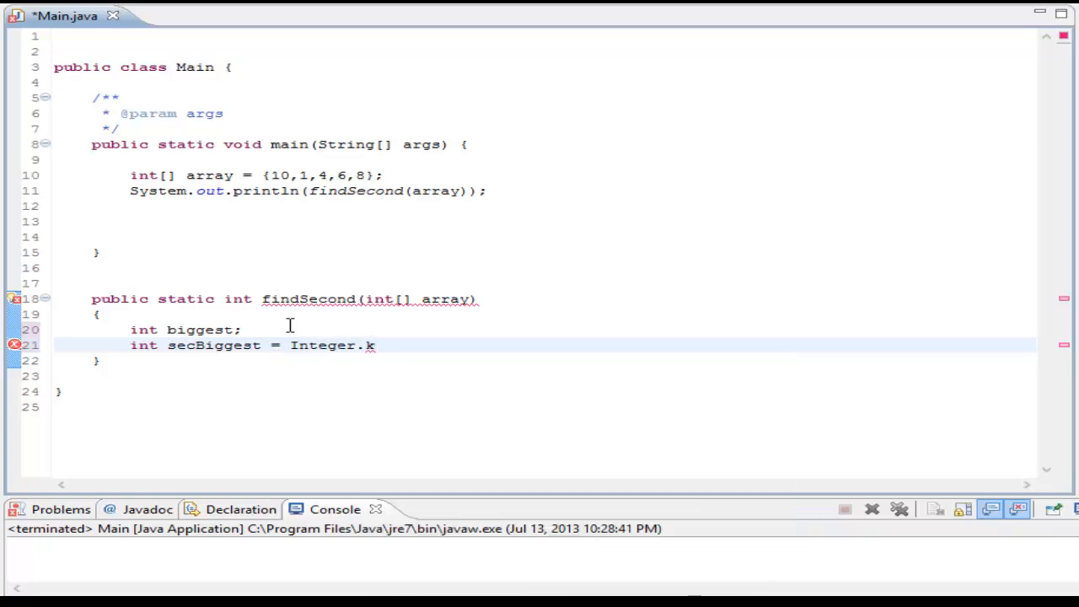
{"action": "type", "text": "MIN_VALUE;"}
{"action": "left_click", "coordinate": [545, 329]}
{"action": "type", "text": " = Integer.MIN_VALUE"}
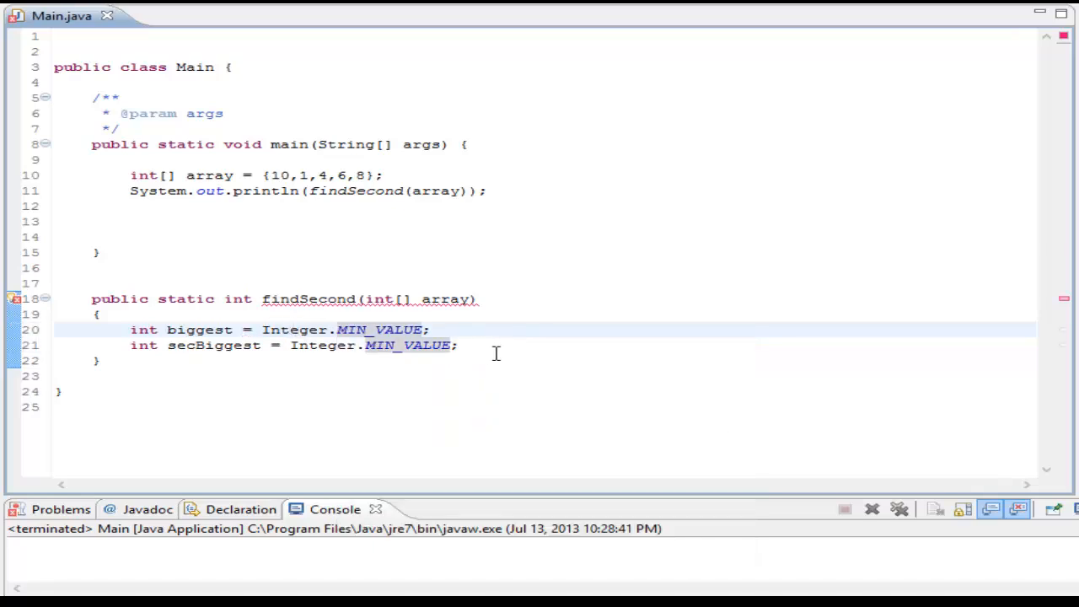
{"action": "left_click", "coordinate": [459, 344]}
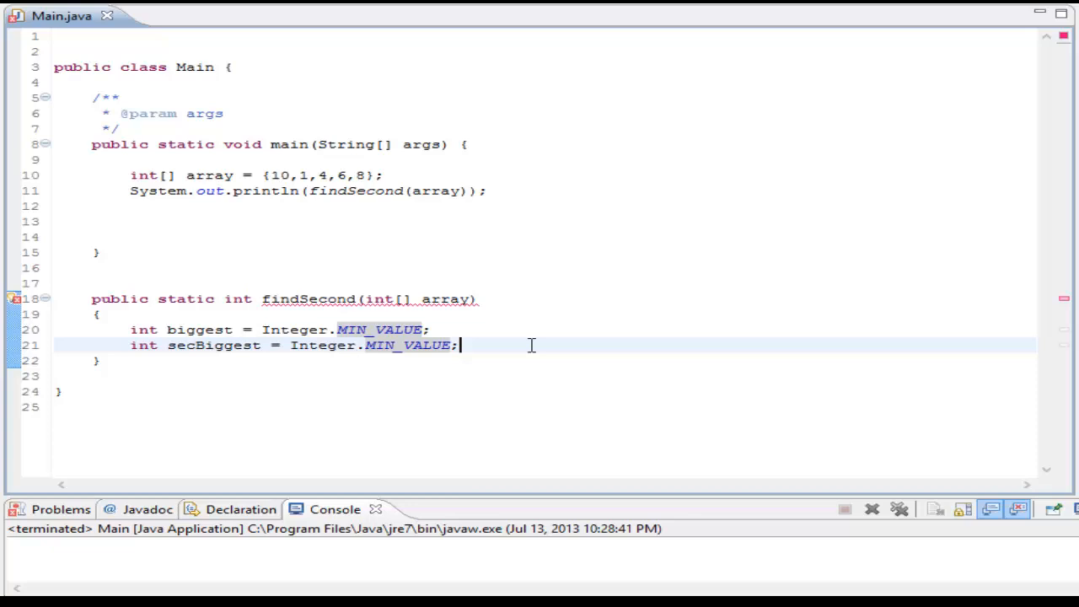
{"action": "key", "text": "Enter"}
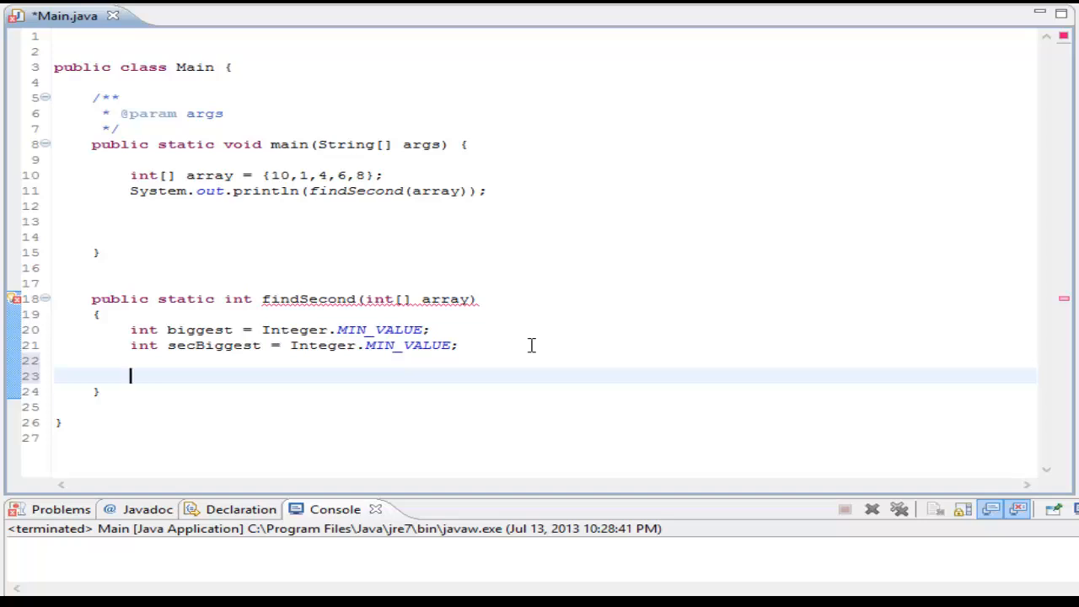
Write a for loop over array.length with an if testing array[i] > biggest.
{"action": "type", "text": "for(int i"}
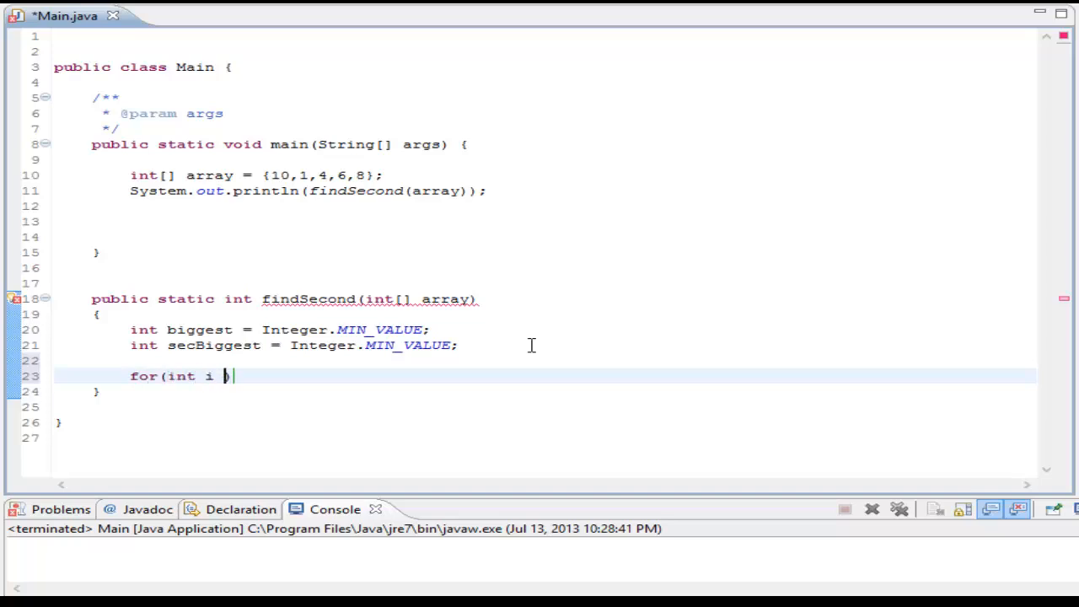
{"action": "type", "text": "= 0; i"}
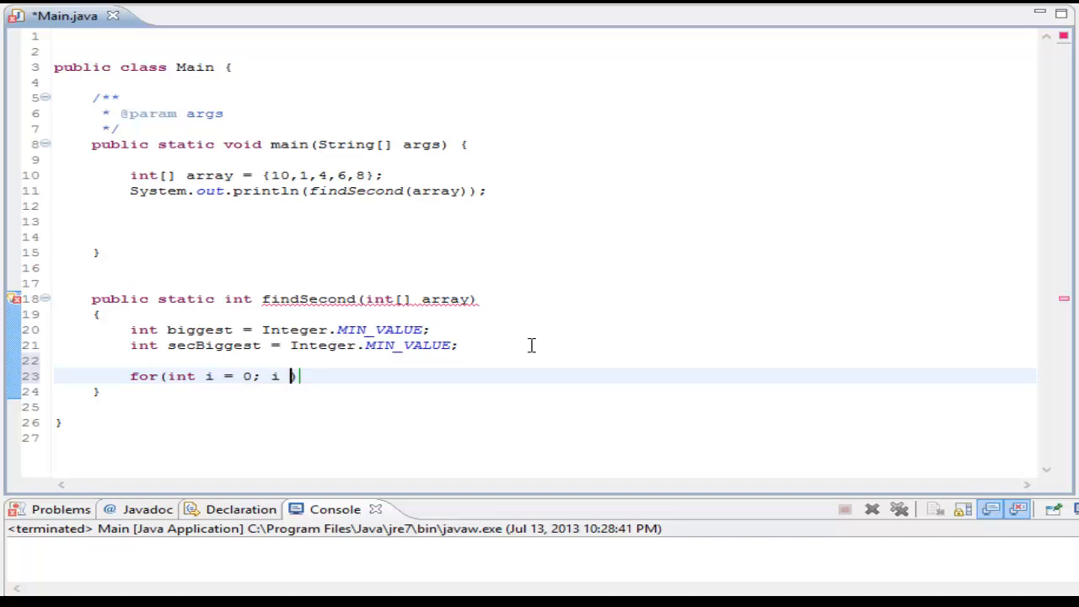
{"action": "type", "text": "< array)"}
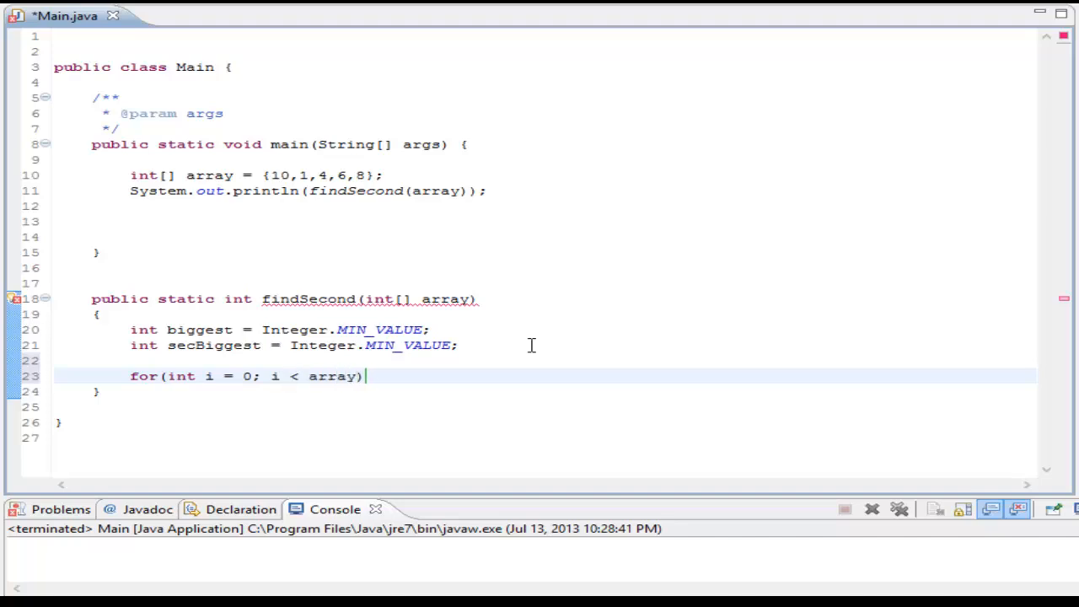
{"action": "type", "text": ".length"}
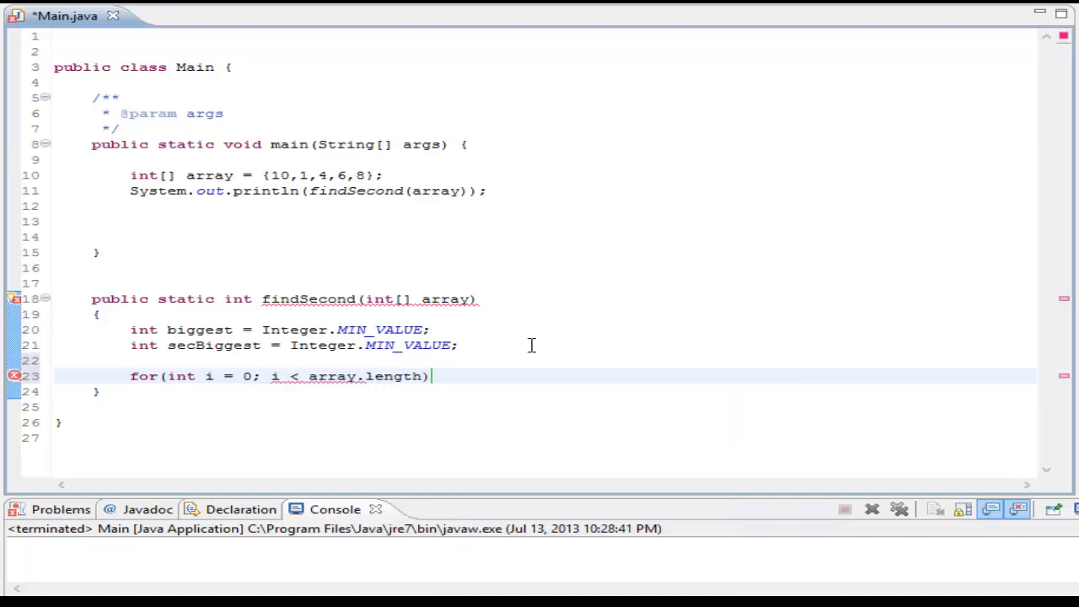
{"action": "type", "text": "i++)"}
{"action": "type", "text": "{"}
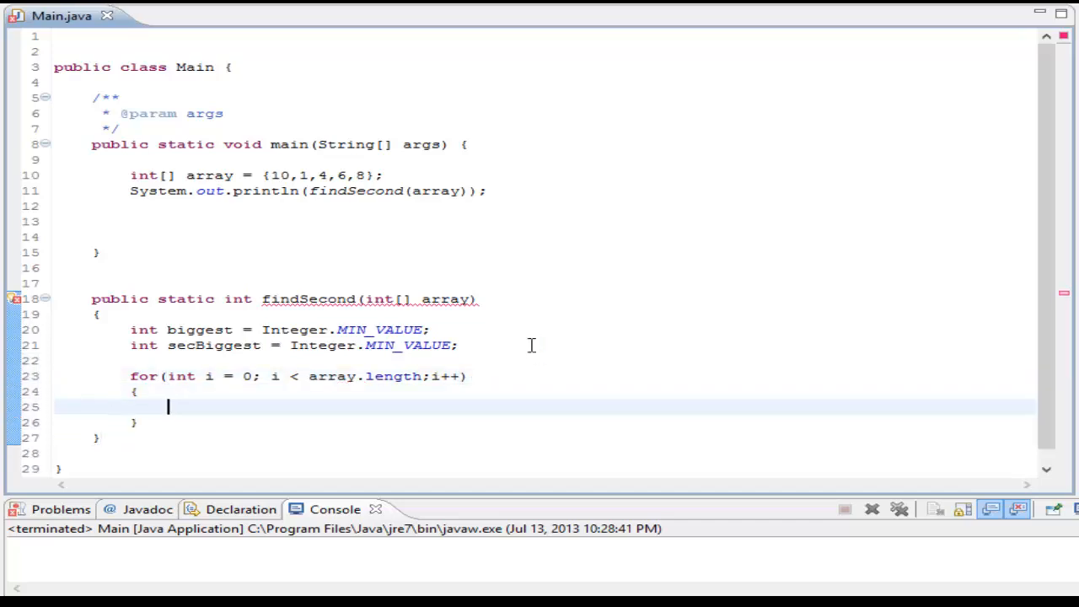
{"action": "type", "text": "if()"}
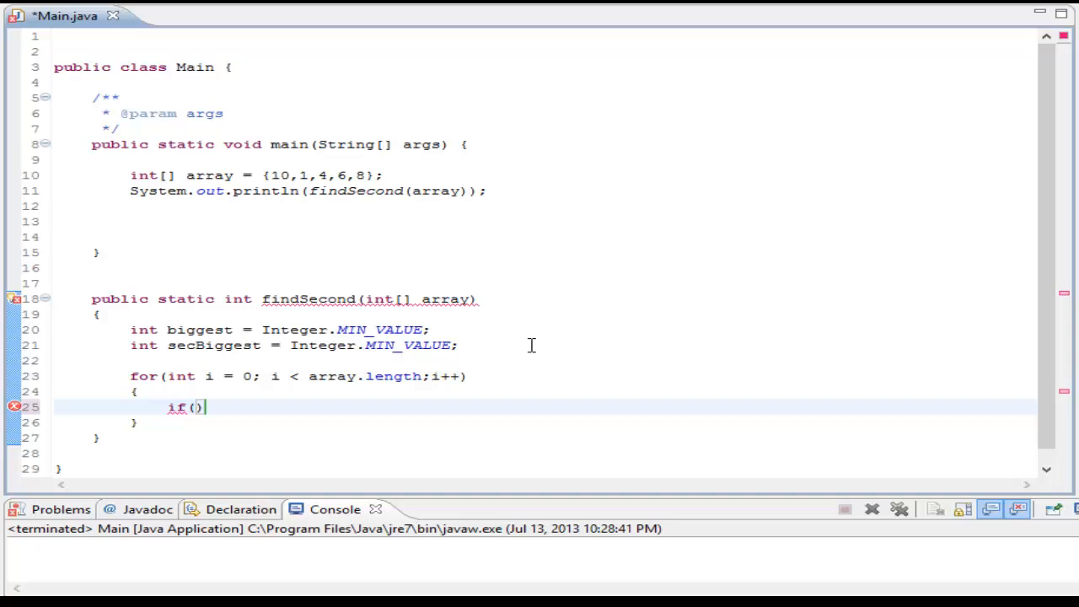
{"action": "type", "text": "array"}
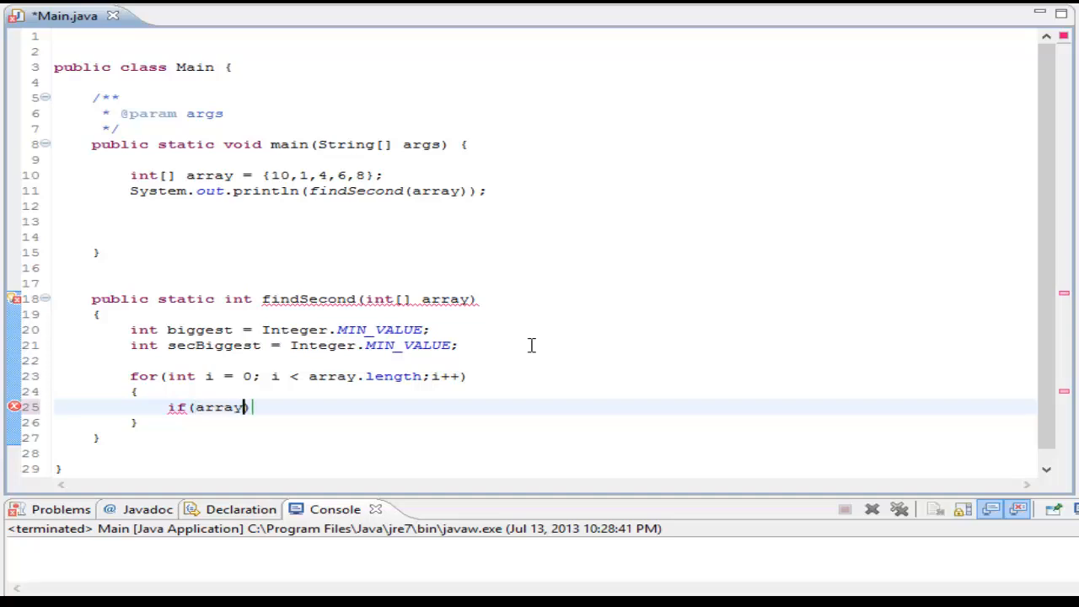
{"action": "type", "text": "[i] > biggest"}
{"action": "type", "text": "{"}
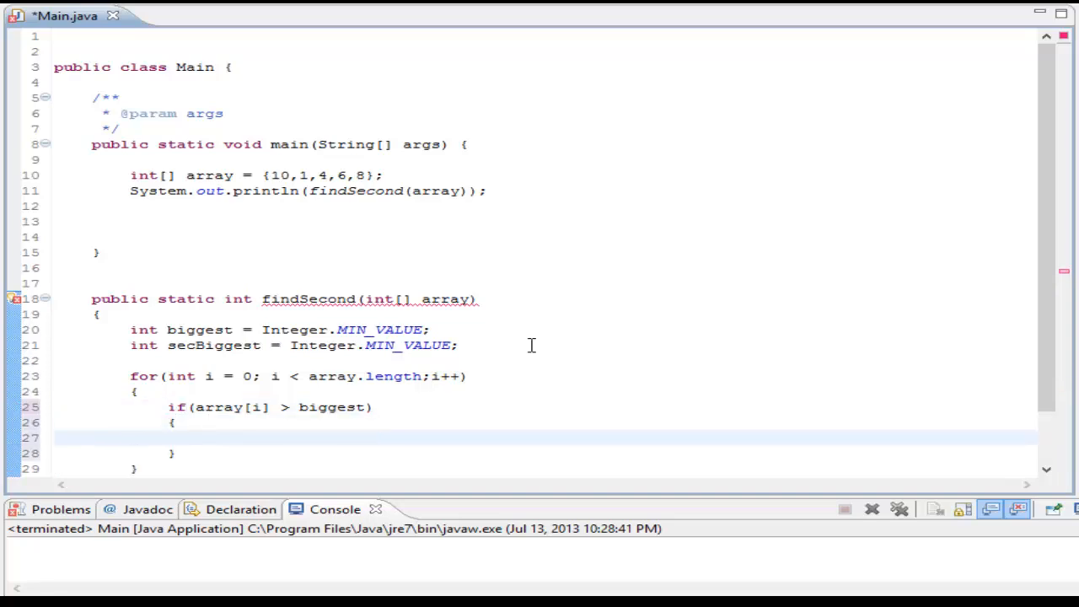
Inside the if, set secBiggest = biggest and biggest = array[i].
{"action": "type", "text": "secBiggest = biggest;"}
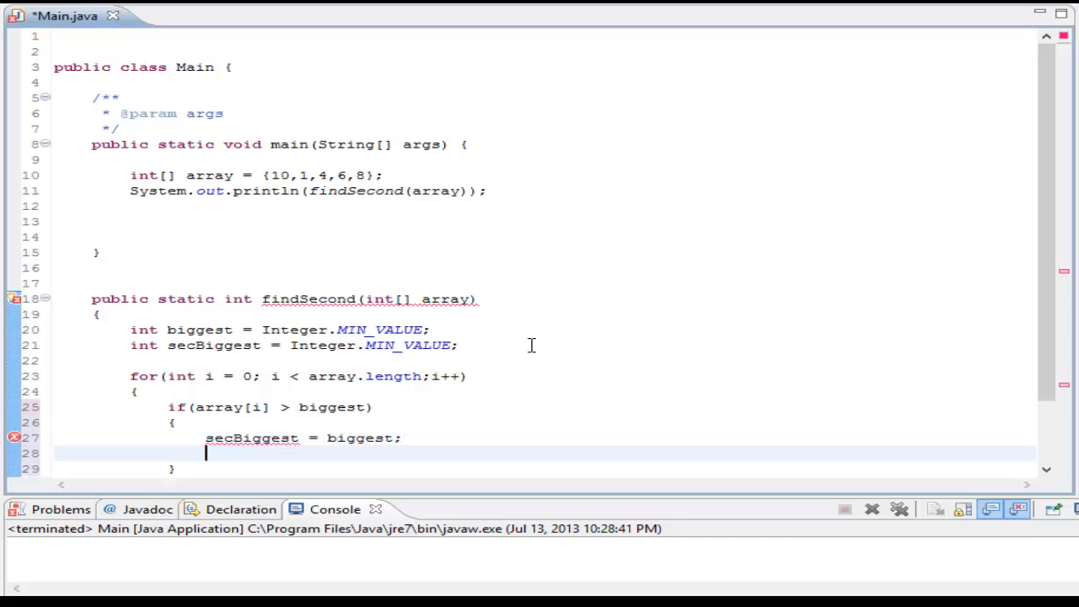
{"action": "type", "text": "biggest"}
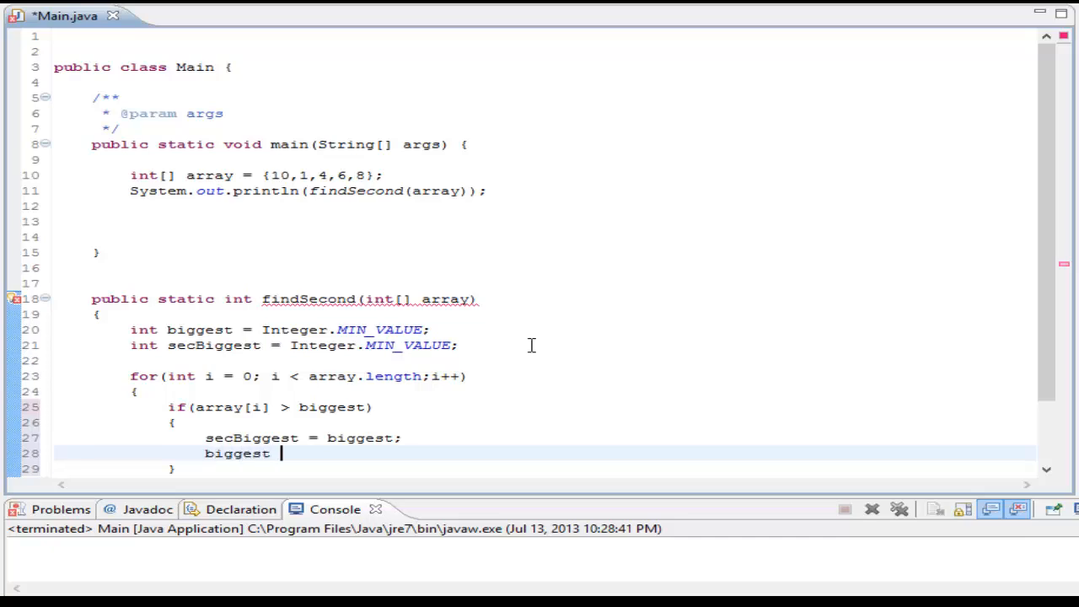
{"action": "type", "text": "= array"}
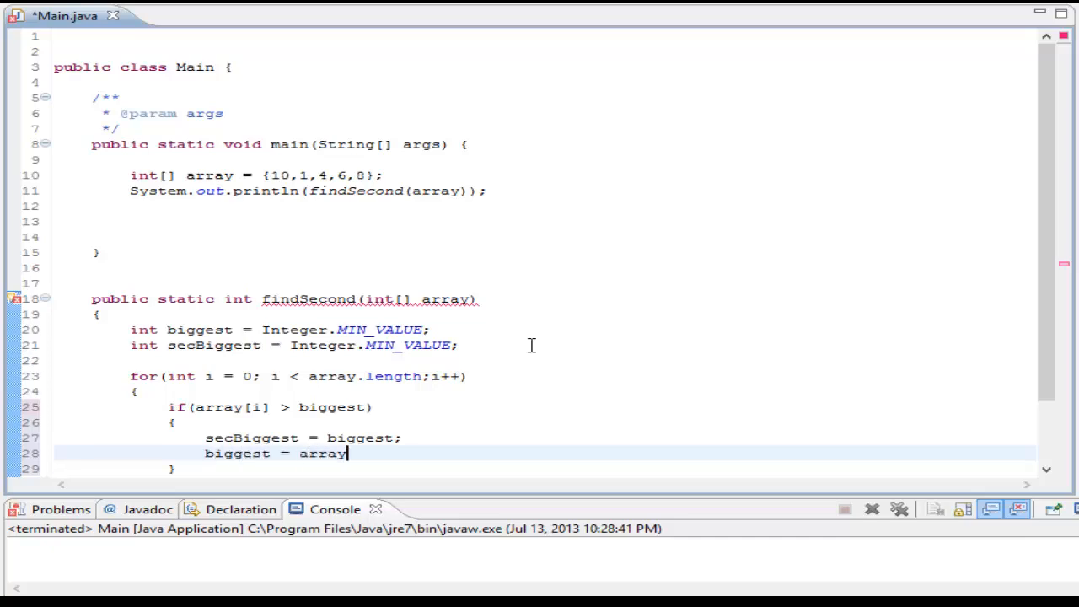
{"action": "type", "text": "[i];"}
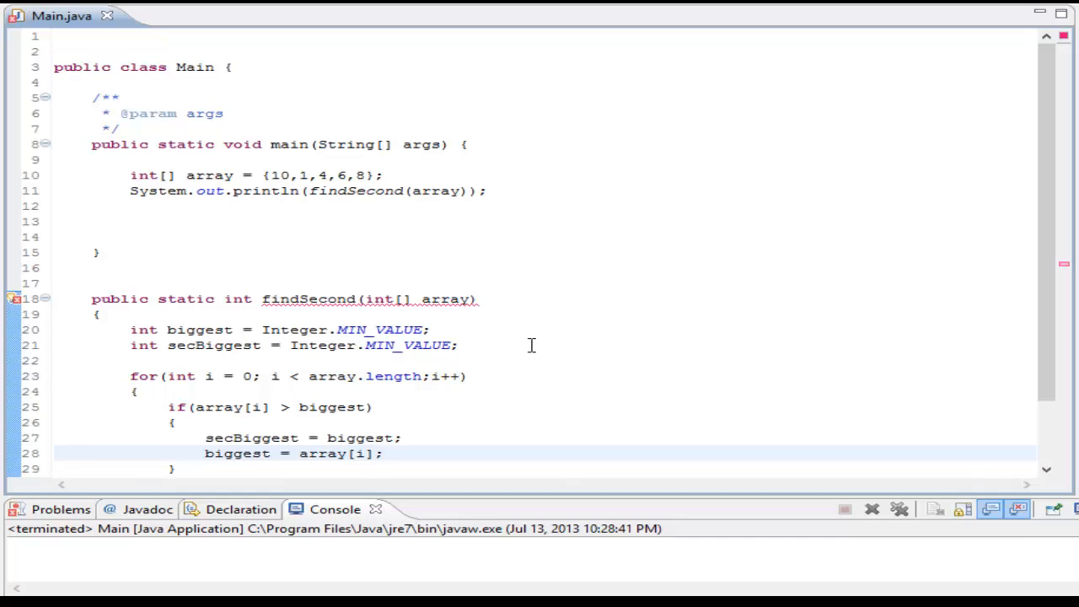
{"action": "left_click", "coordinate": [384, 454]}
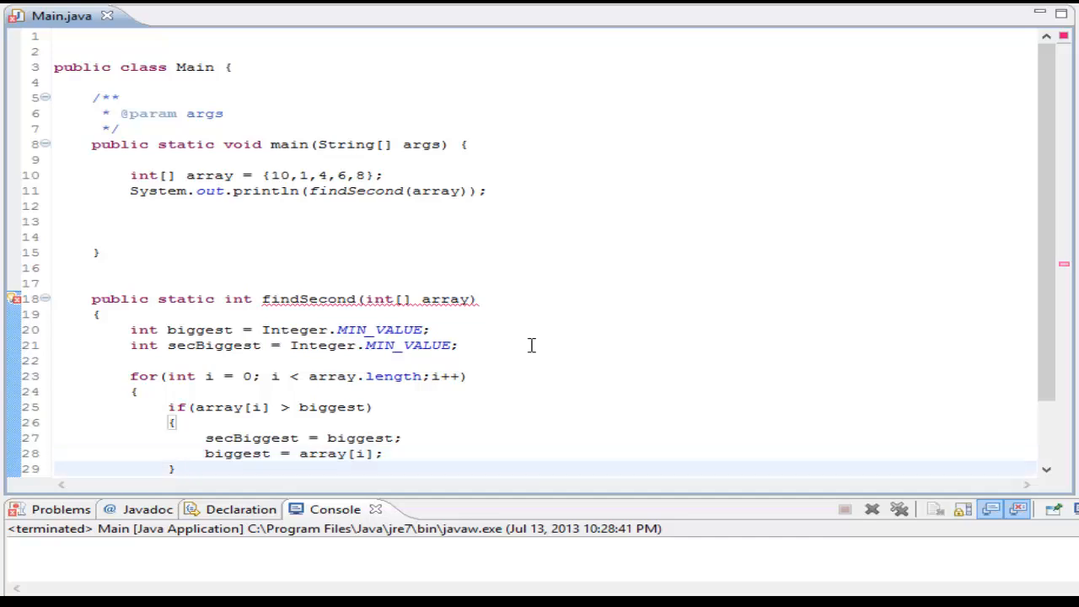
Add else if(secBiggest < array[i]) setting secBiggest = array[i], then return secBiggest after the loop.
{"action": "type", "text": "else if"}
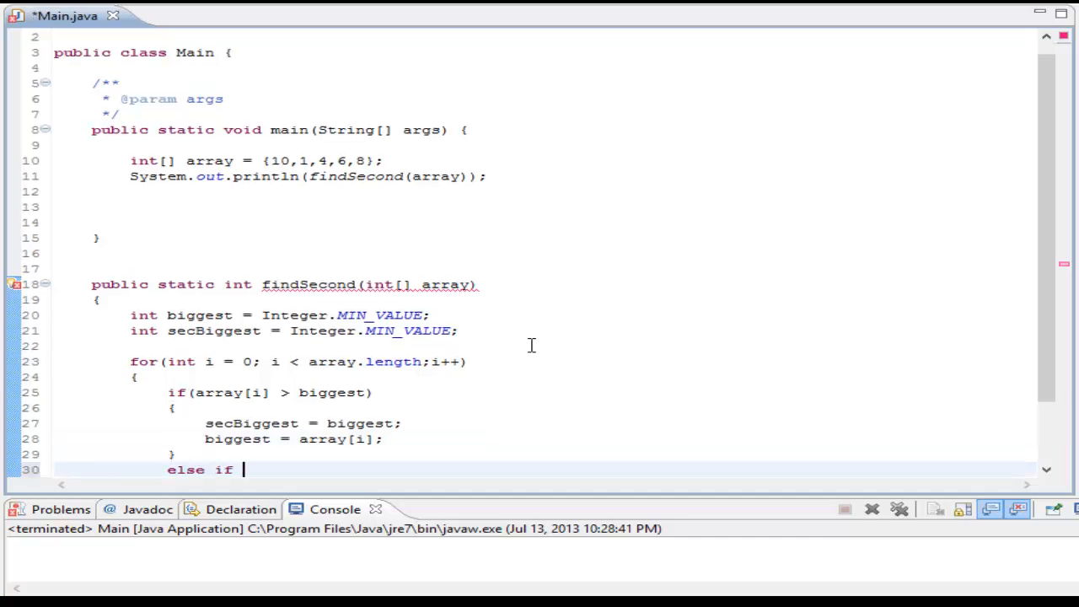
{"action": "type", "text": "()"}
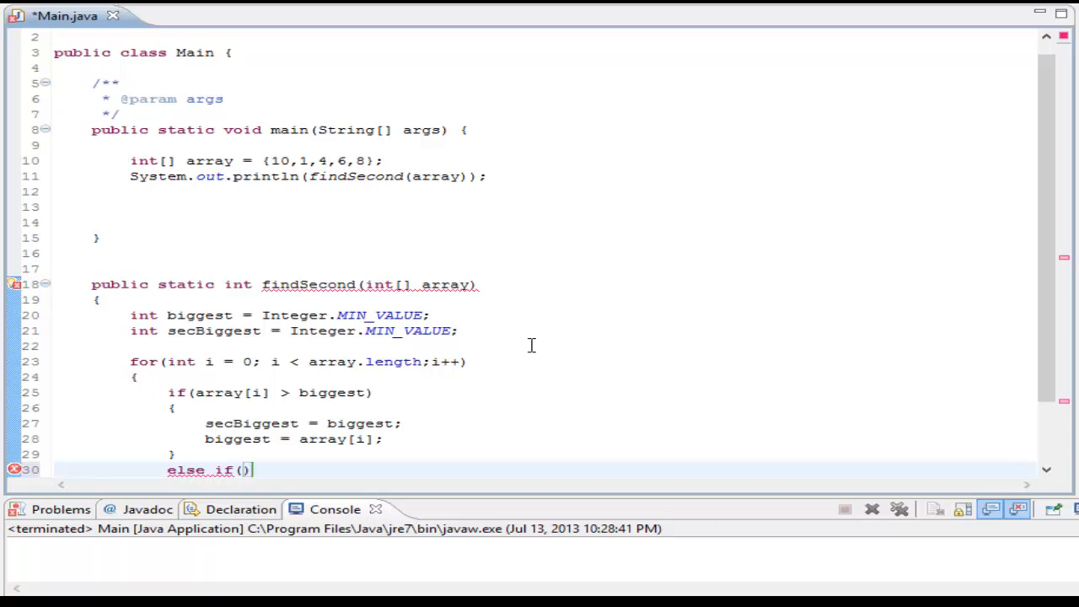
{"action": "type", "text": "secBiggest <"}
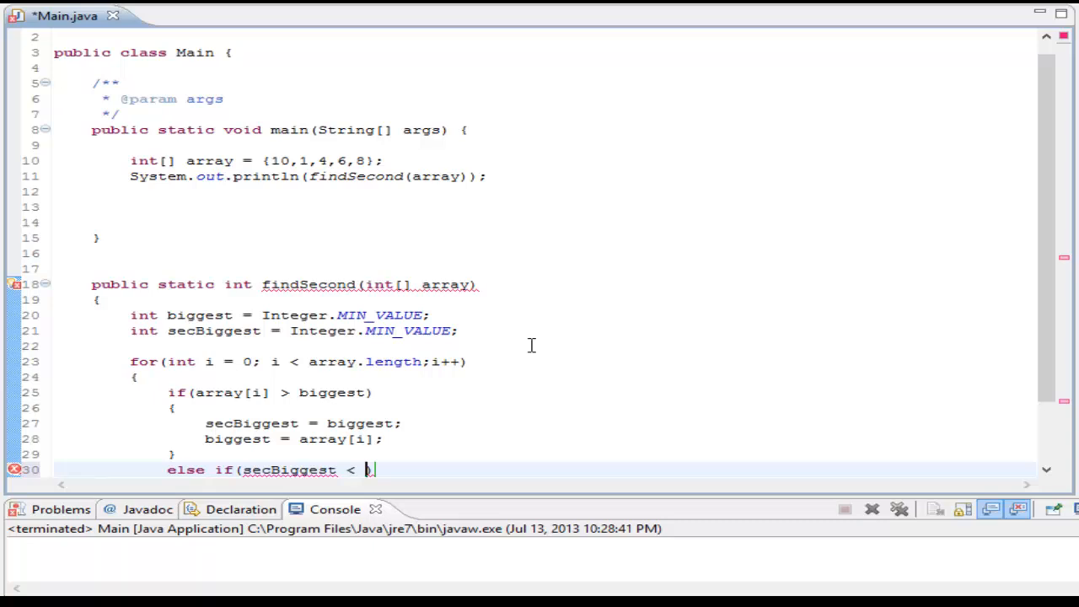
{"action": "type", "text": "array[i]"}
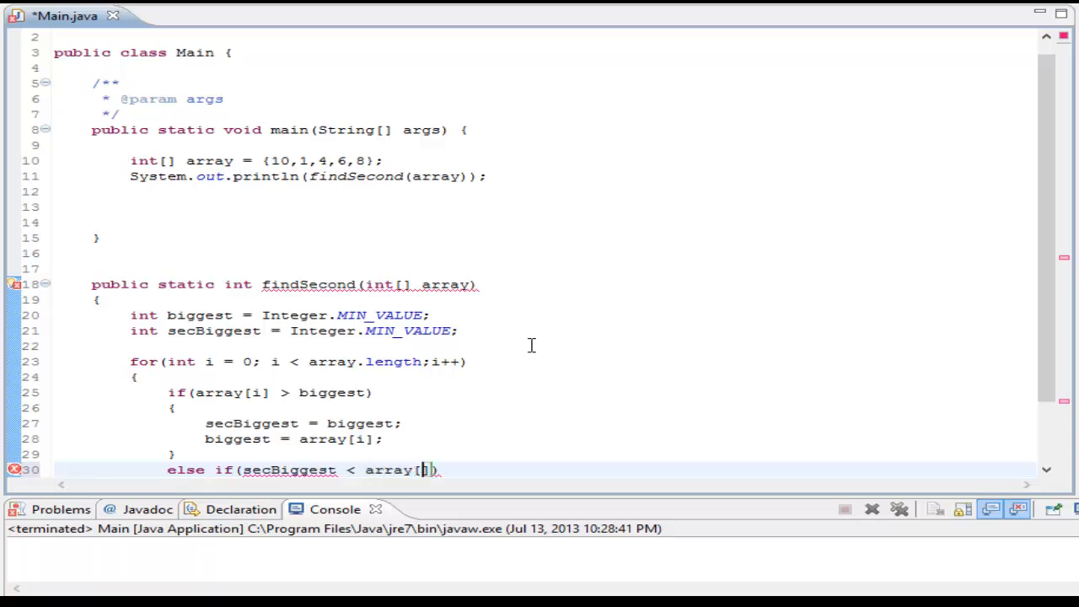
{"action": "type", "text": "i]"}
{"action": "type", "text": "{"}
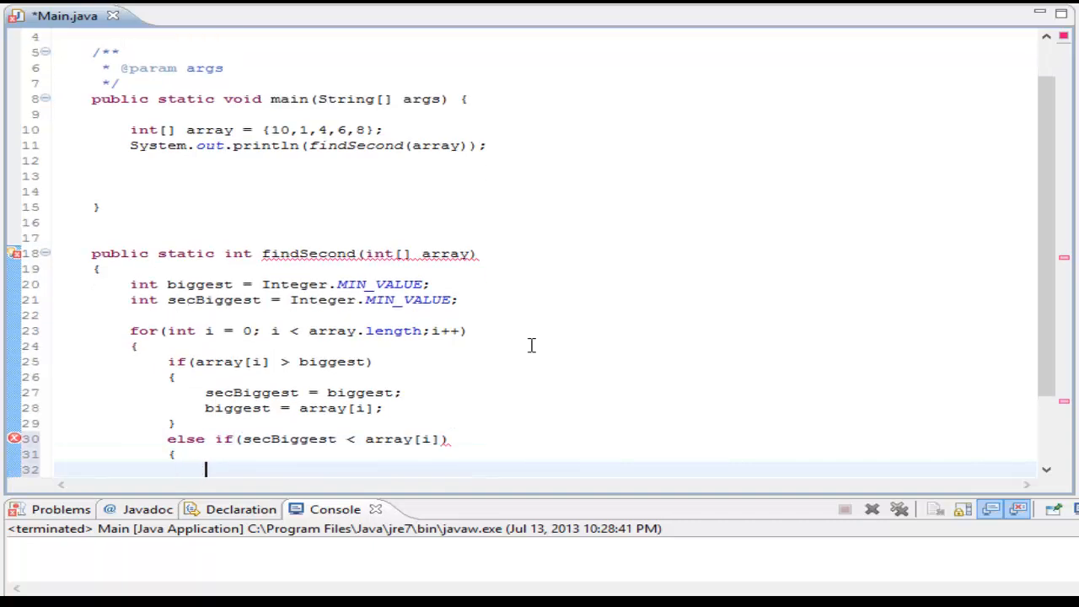
{"action": "type", "text": "secBiggest = array"}
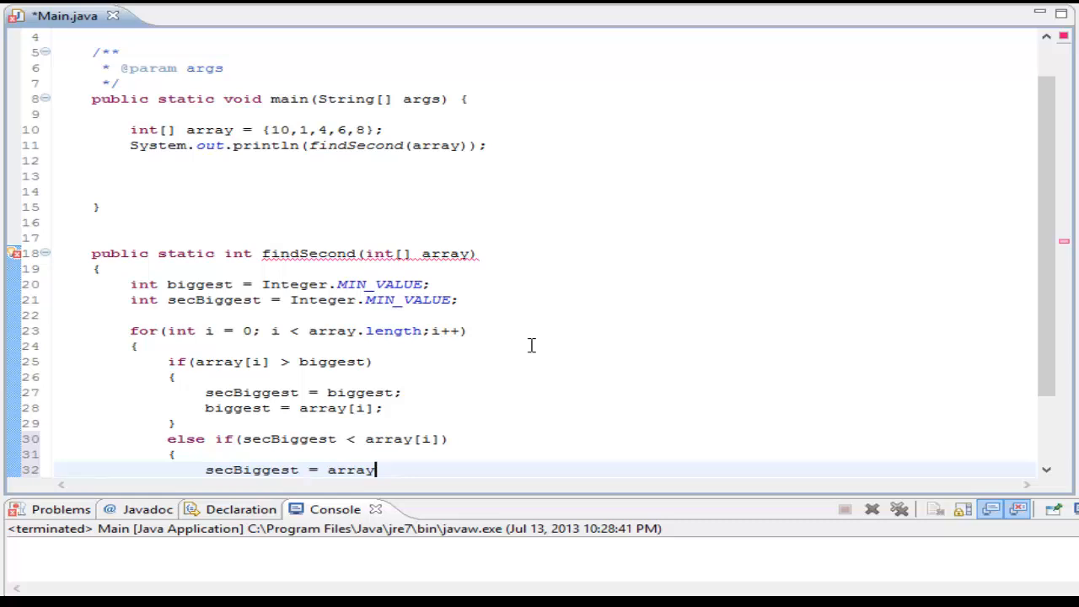
{"action": "type", "text": "[i];"}
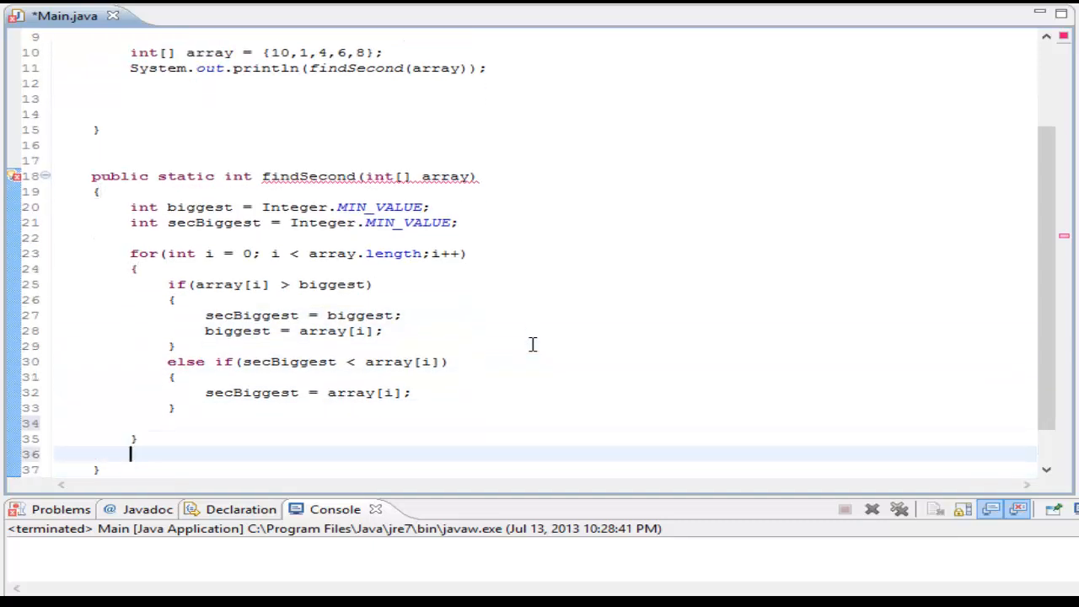
{"action": "type", "text": "return secBiggest;"}
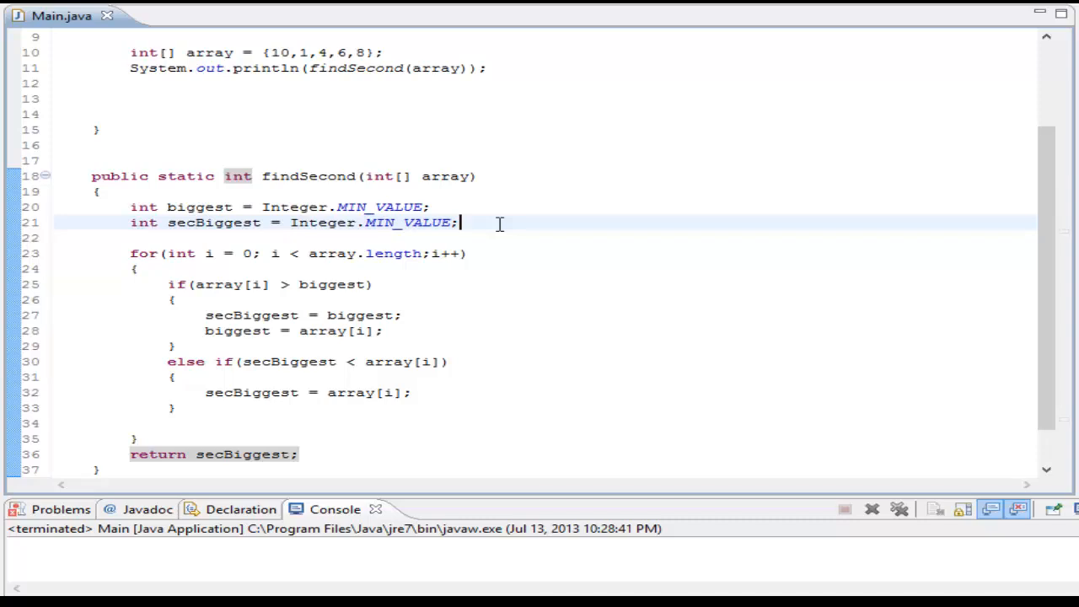
{"action": "mouse_move", "coordinate": [305, 240]}
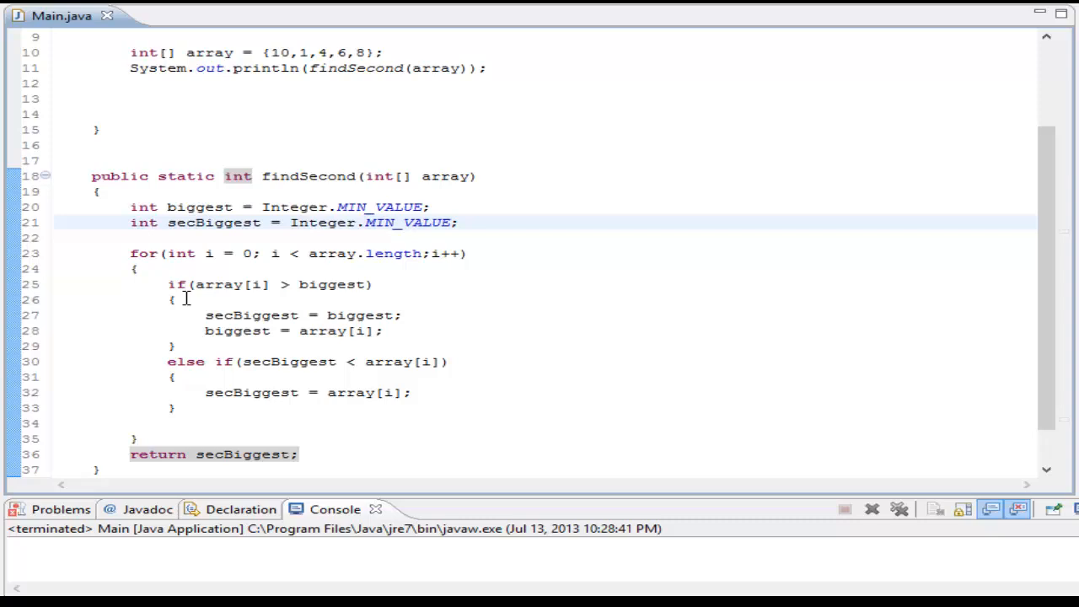
{"action": "mouse_move", "coordinate": [283, 278]}
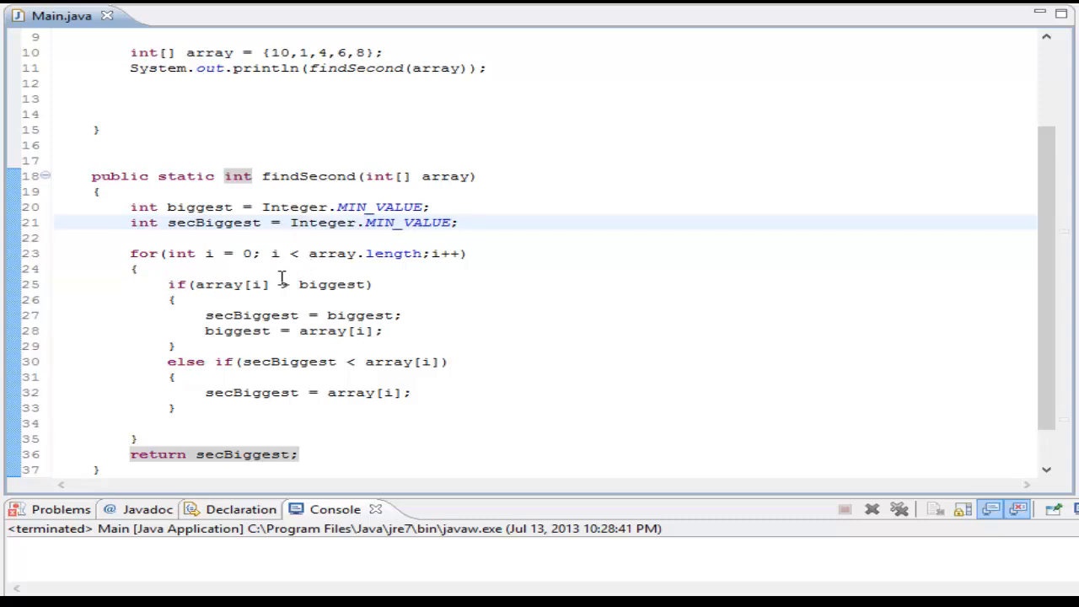
{"action": "mouse_move", "coordinate": [281, 283]}
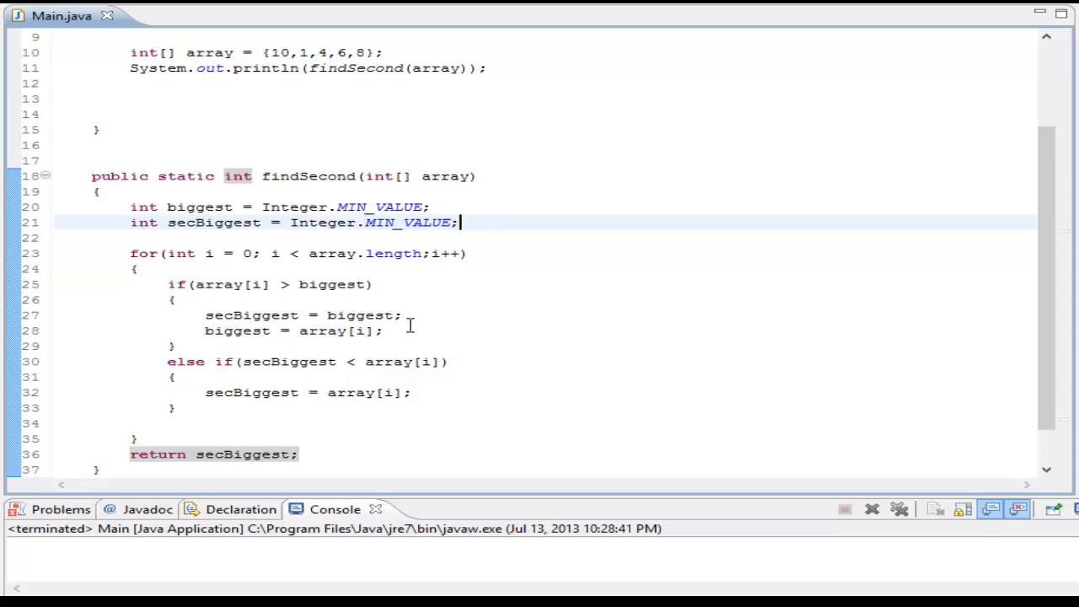
{"action": "mouse_move", "coordinate": [265, 369]}
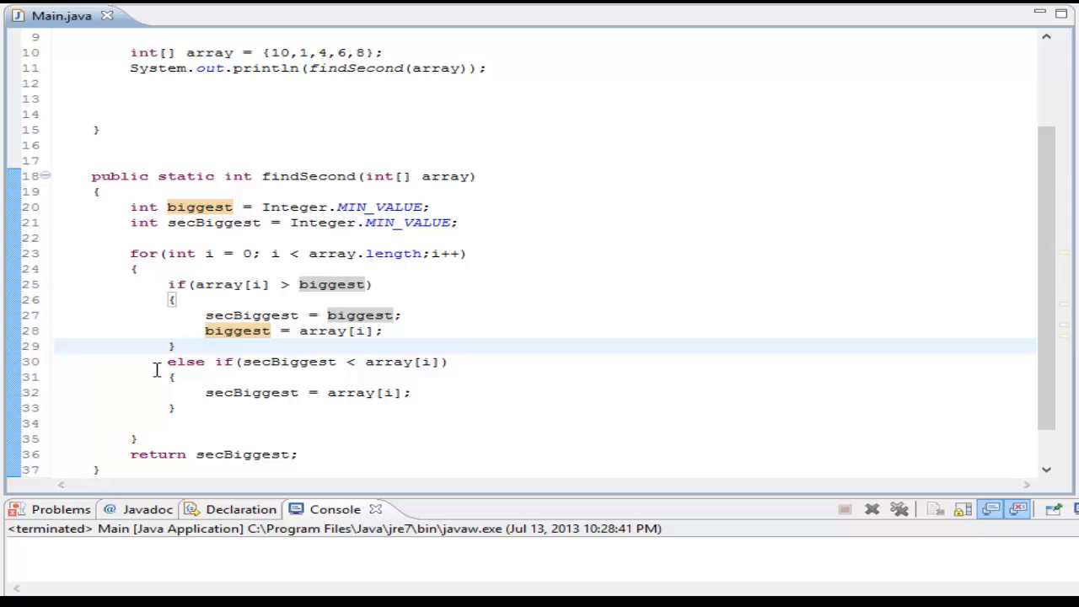
{"action": "mouse_move", "coordinate": [157, 370]}
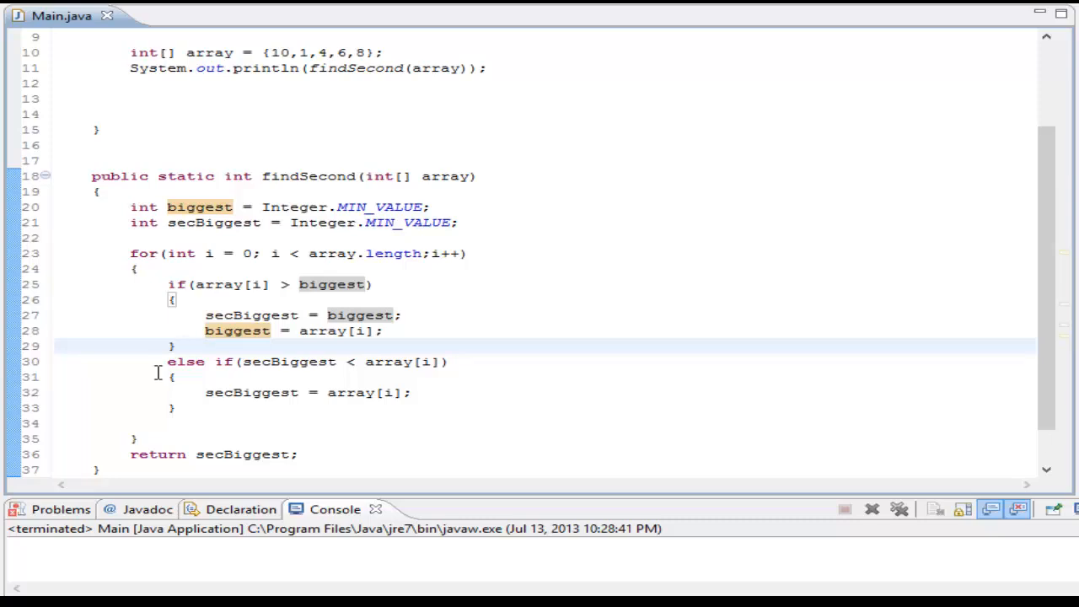
{"action": "mouse_move", "coordinate": [961, 375]}
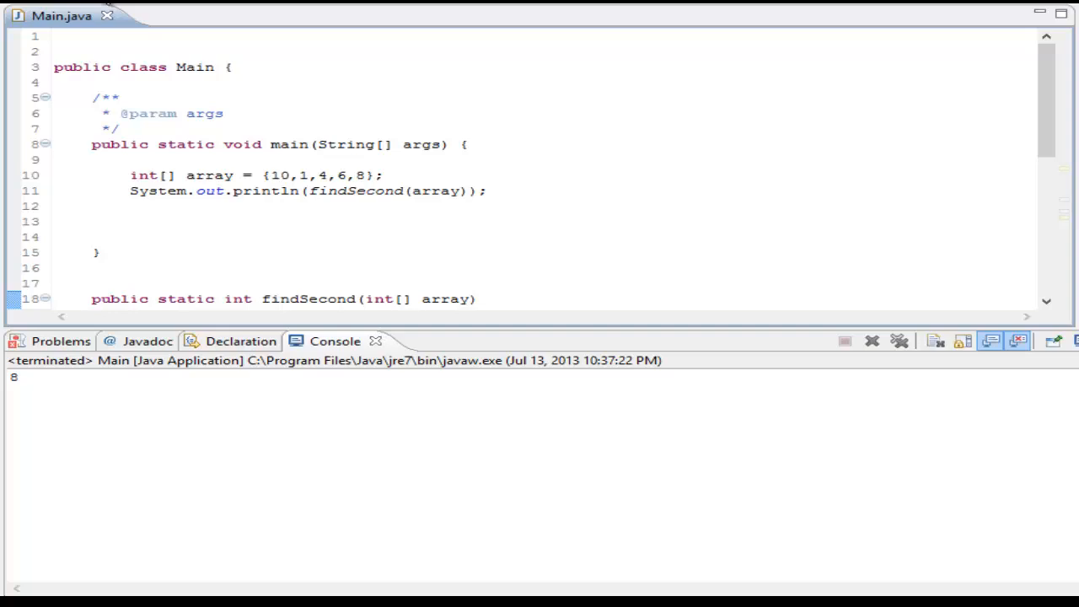
{"action": "mouse_move", "coordinate": [338, 185]}
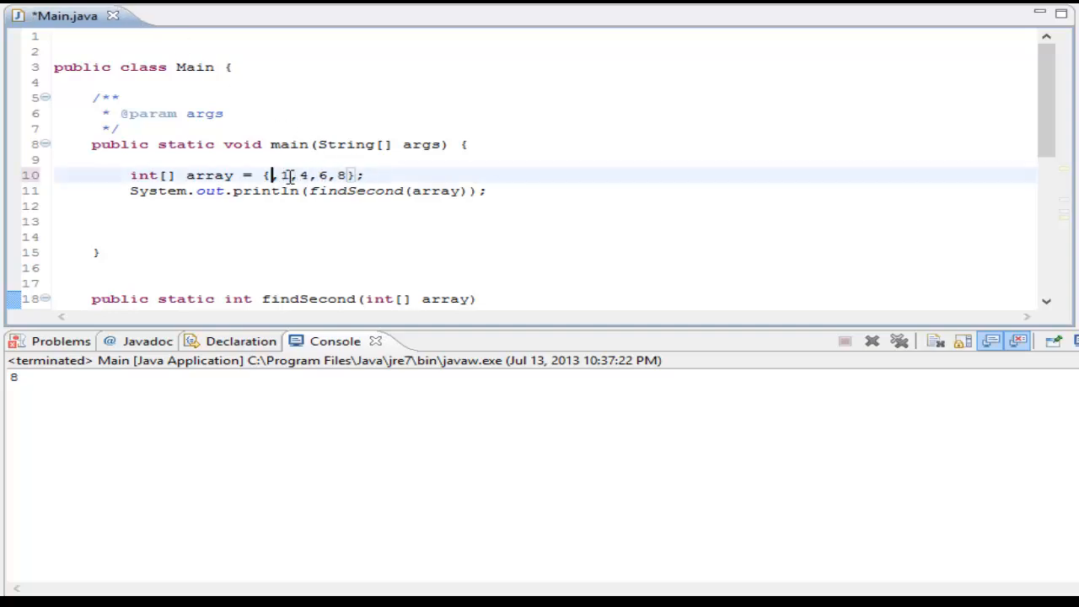
Change the test array to {7,1,4,6,8,8,32,41,22} and rerun, printing 32.
{"action": "type", "text": "7"}
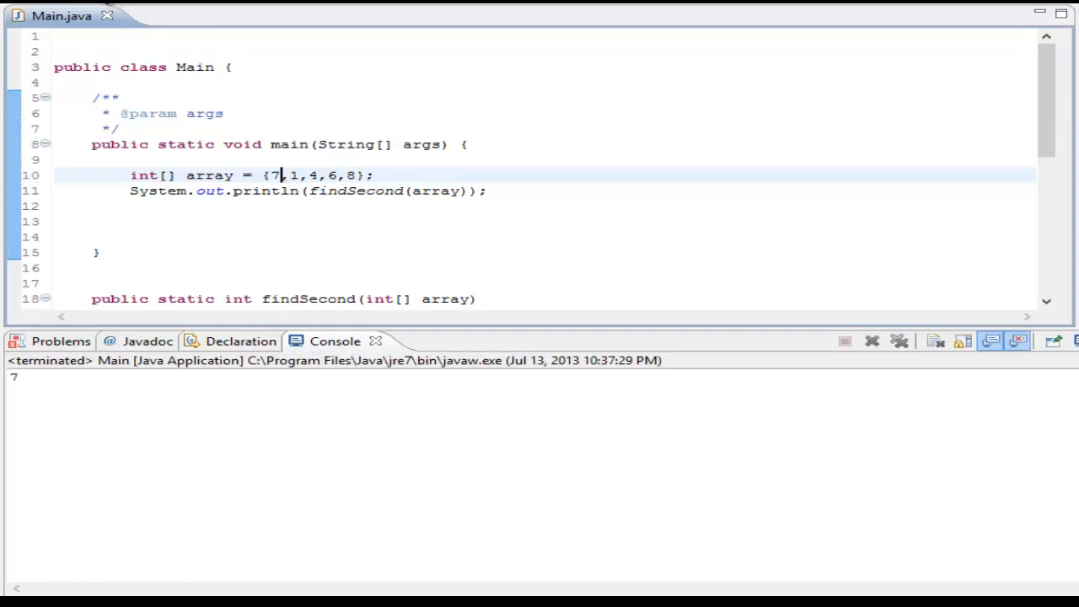
{"action": "key", "text": "BackSpace"}
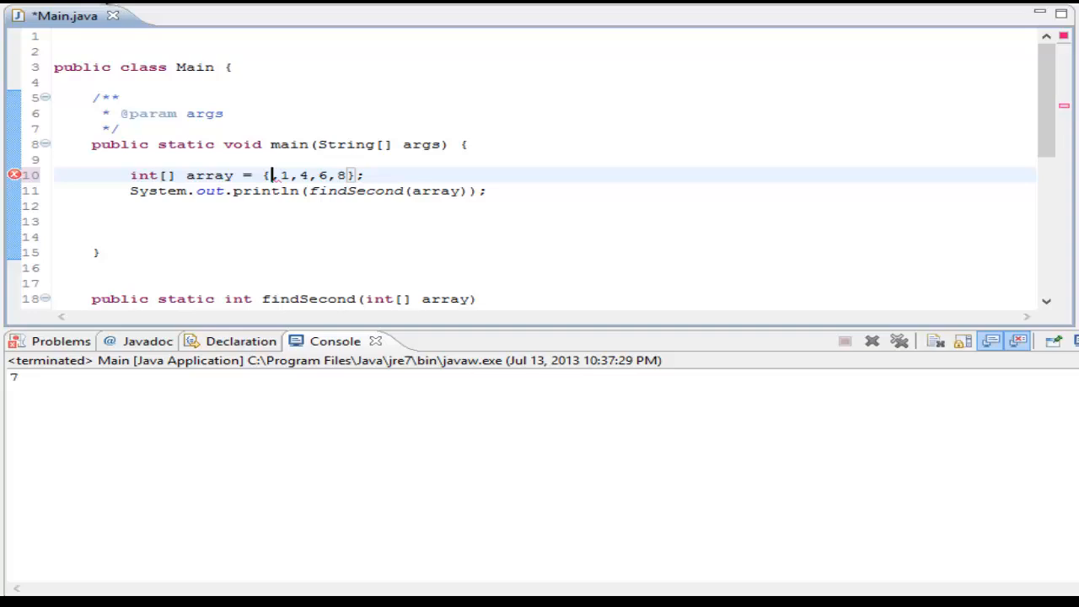
{"action": "type", "text": "7,"}
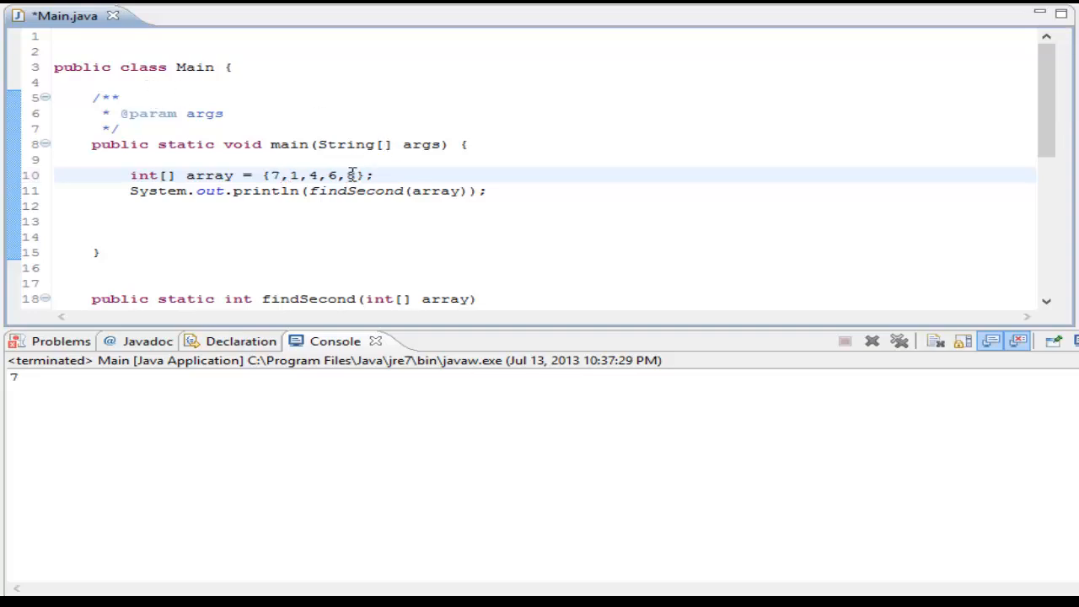
{"action": "type", "text": ",8,32,"}
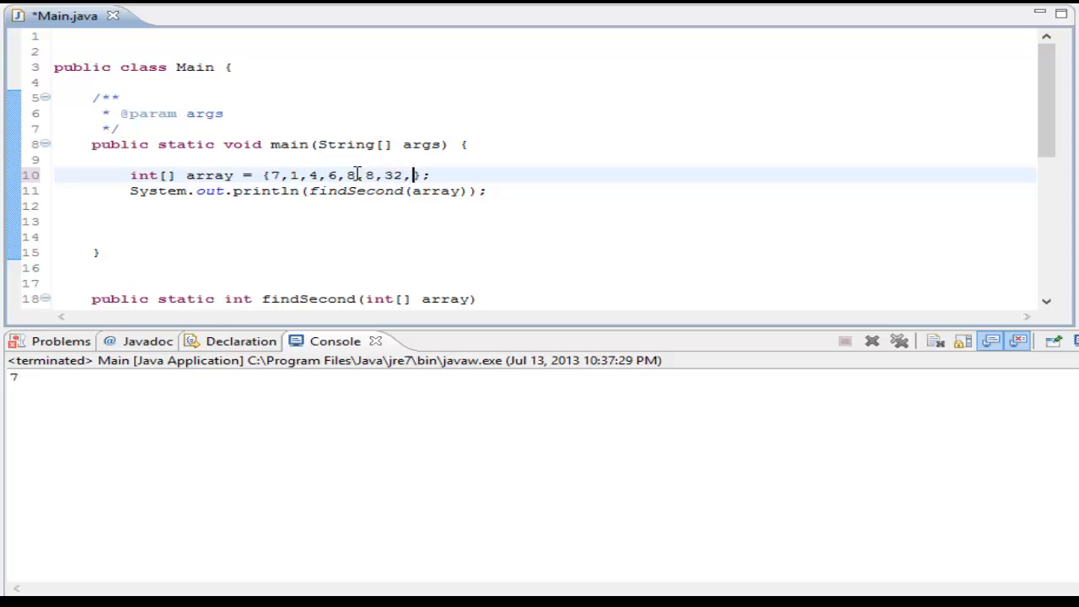
{"action": "type", "text": "4"}
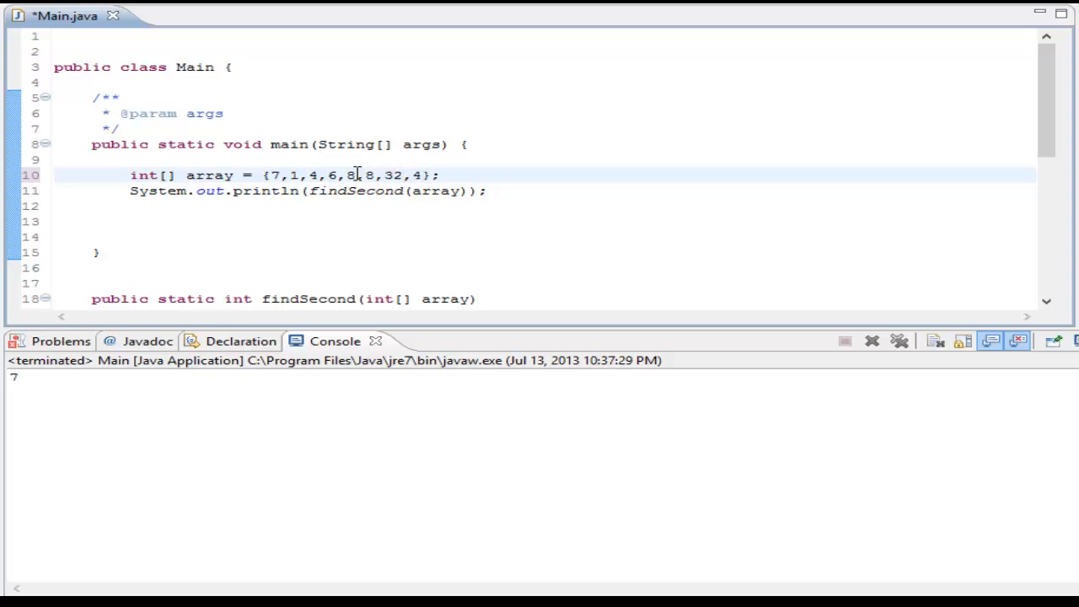
{"action": "type", "text": ",41,22"}
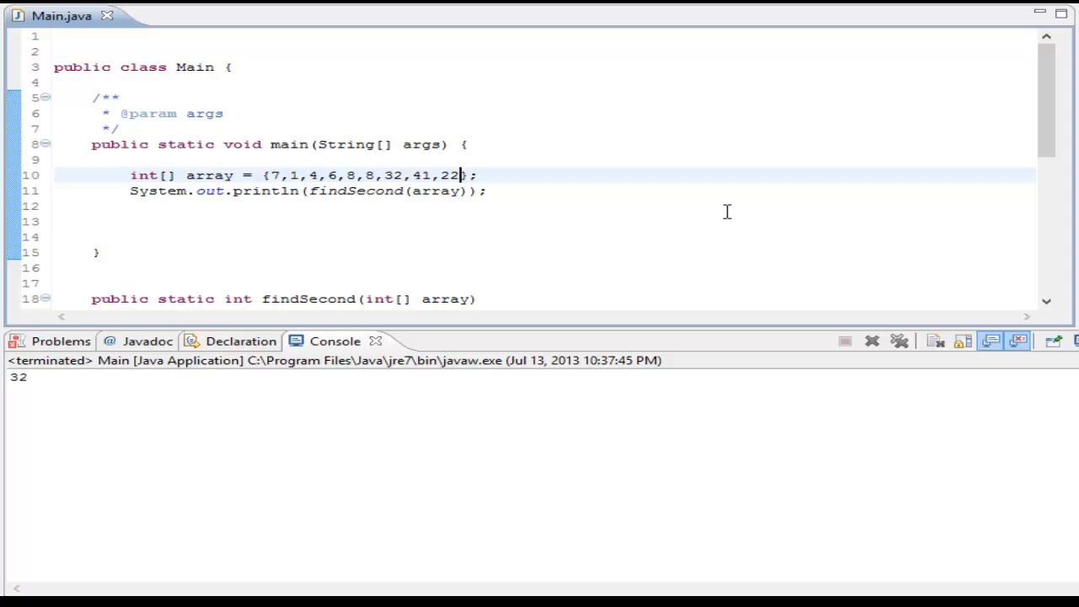
{"action": "mouse_move", "coordinate": [759, 327]}
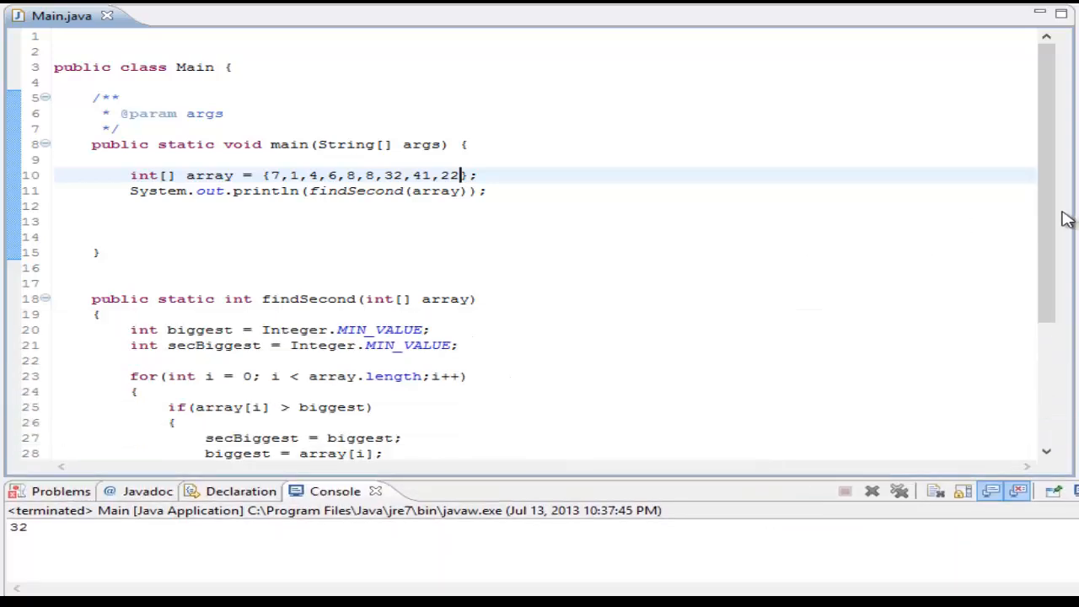
{"action": "scroll", "scroll_direction": "down", "scroll_amount": 3}
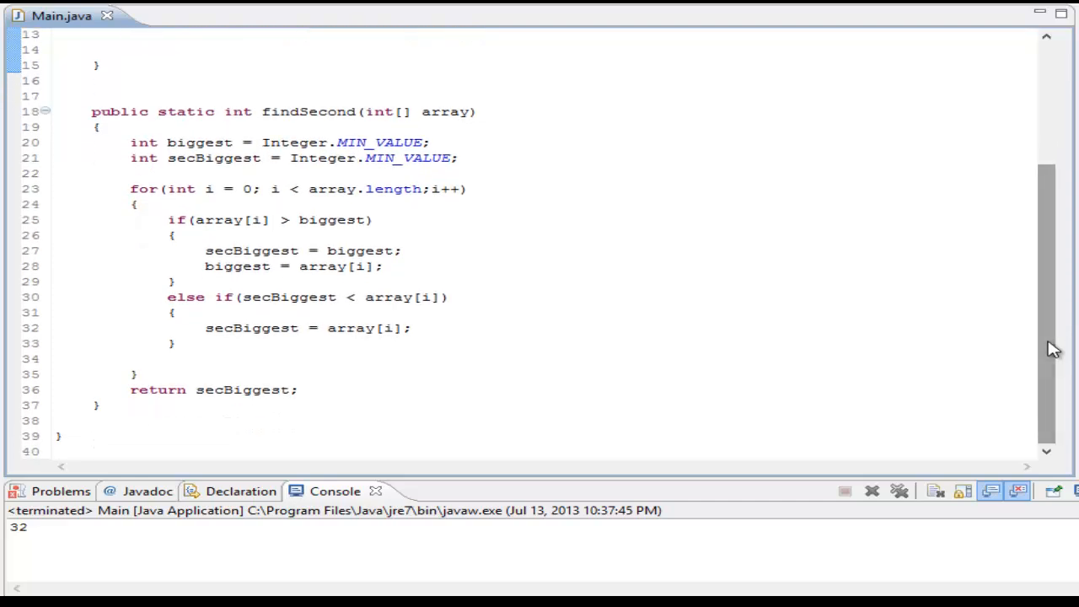